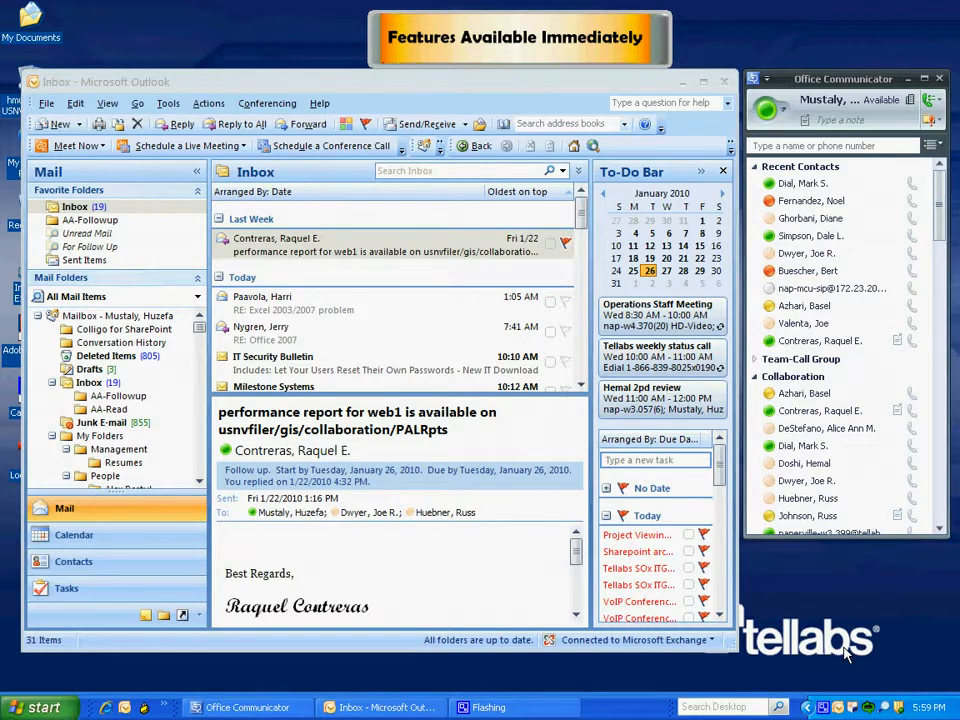
mouse_move(937, 582)
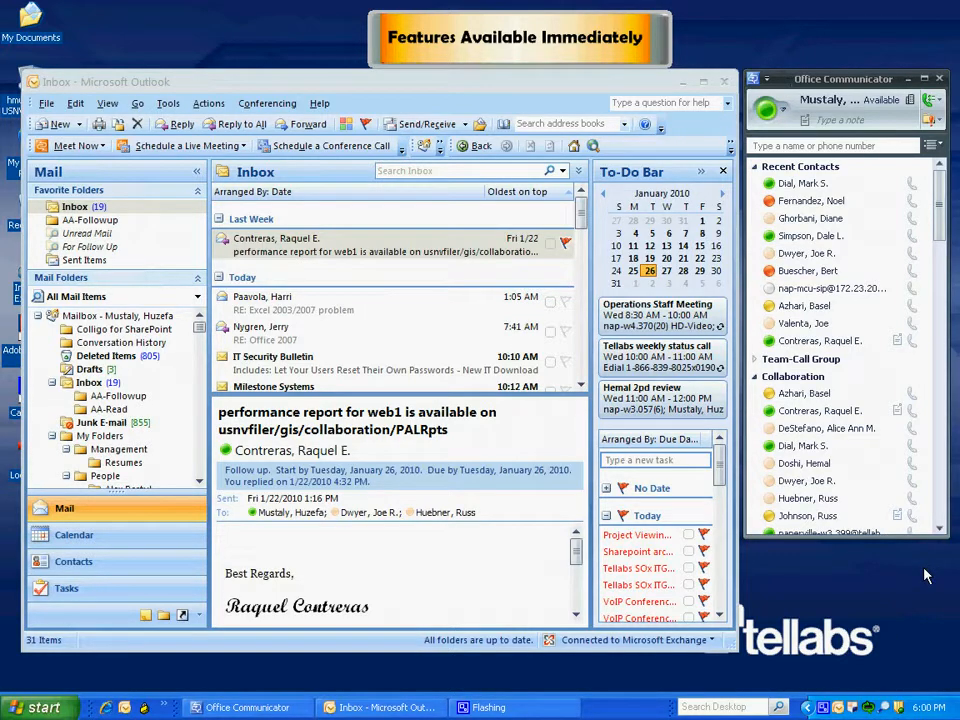
mouse_move(815, 464)
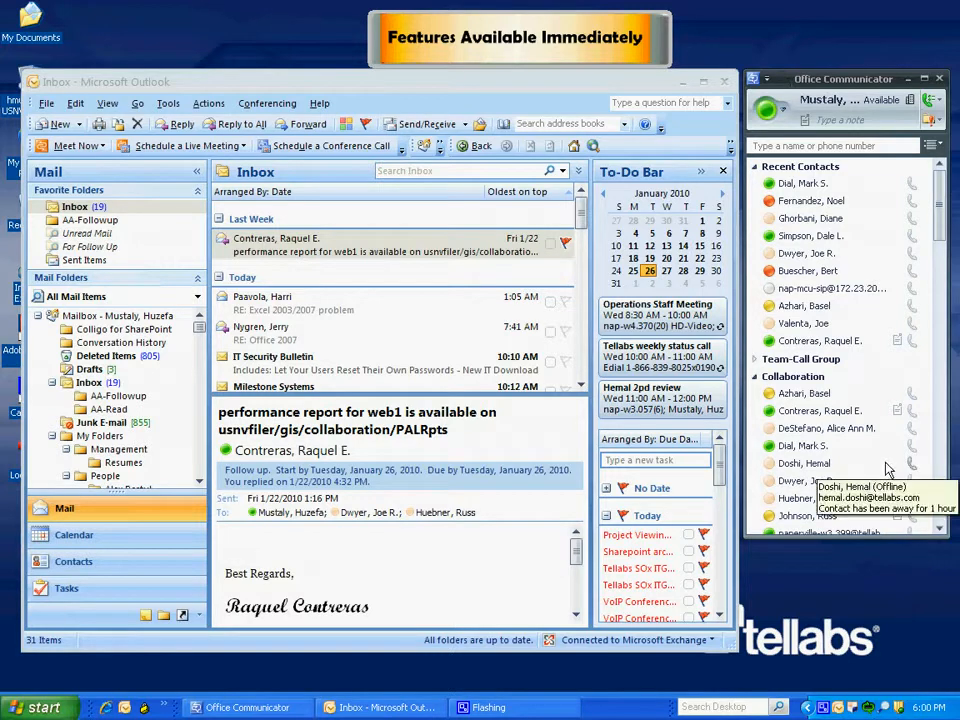
mouse_move(887, 431)
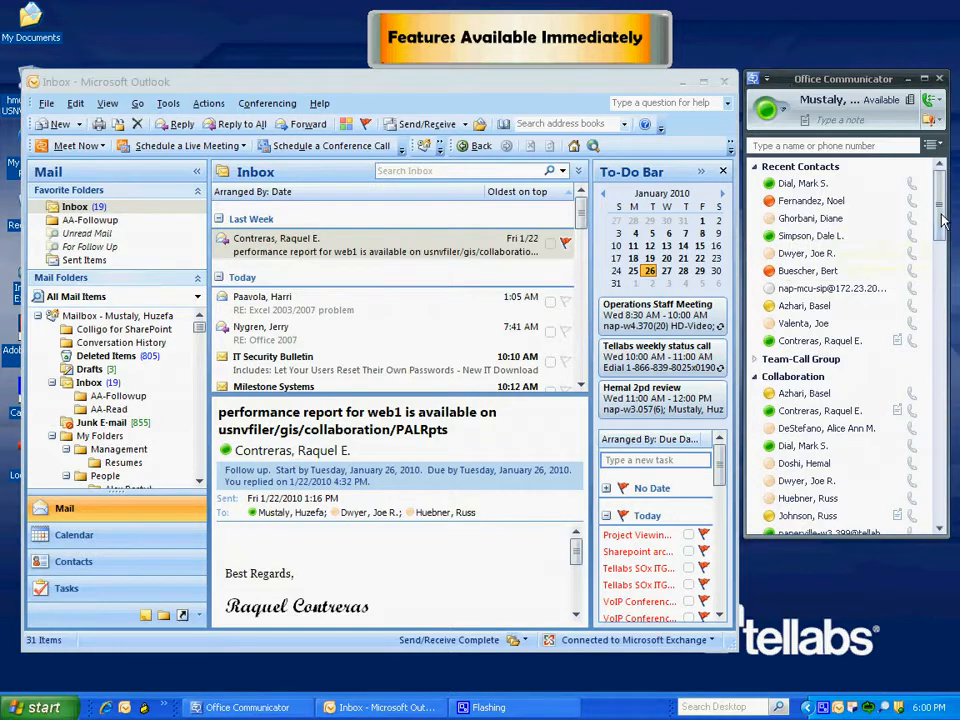
scroll(down, 3)
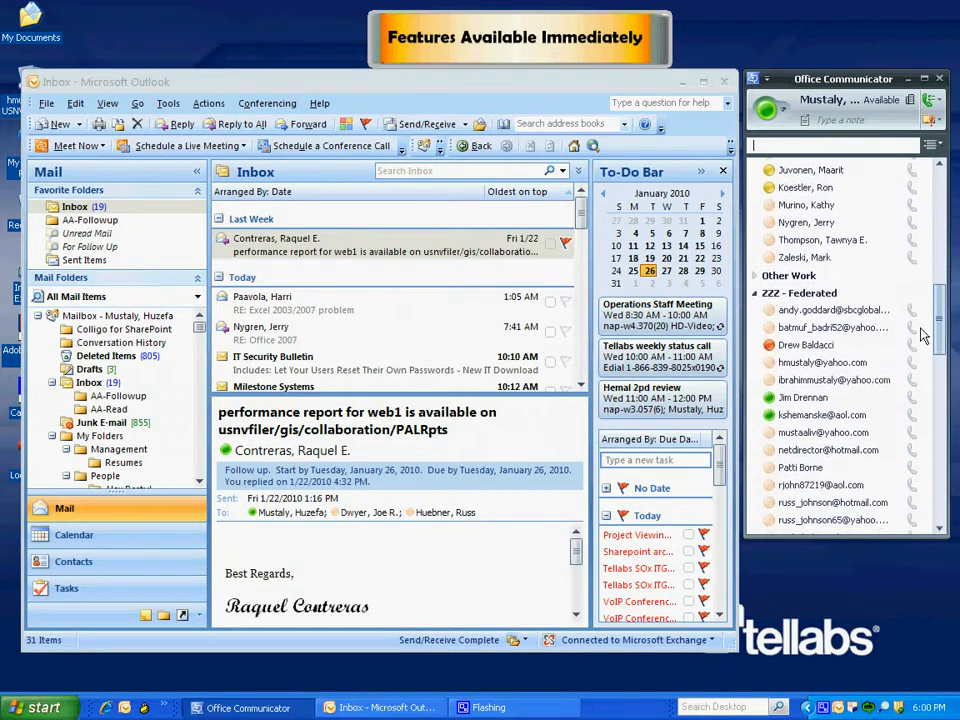
scroll(down, 3)
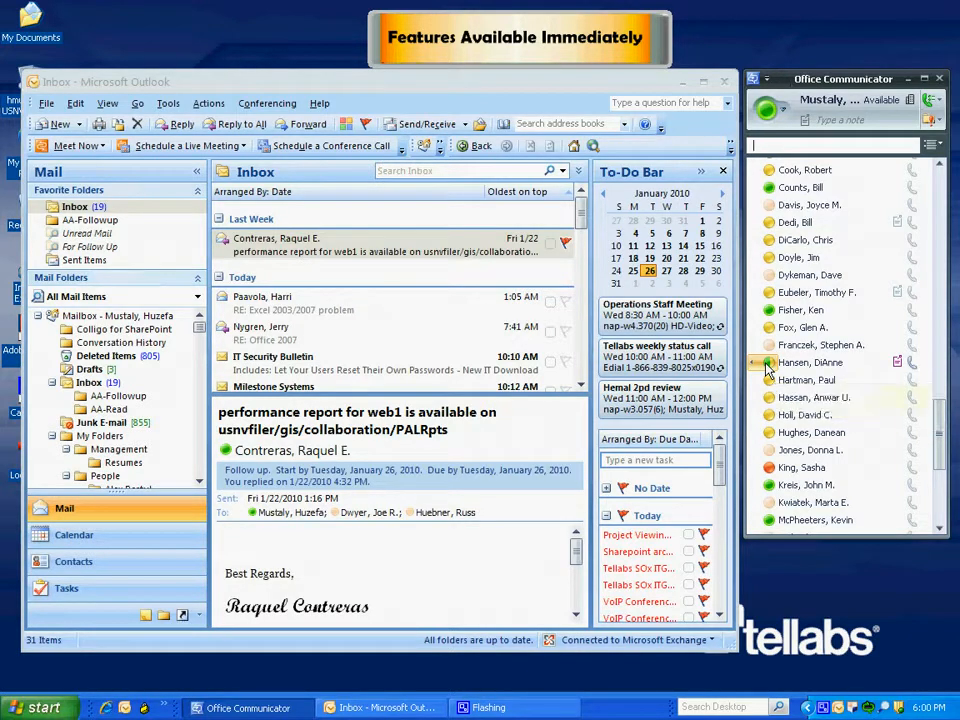
mouse_move(812, 362)
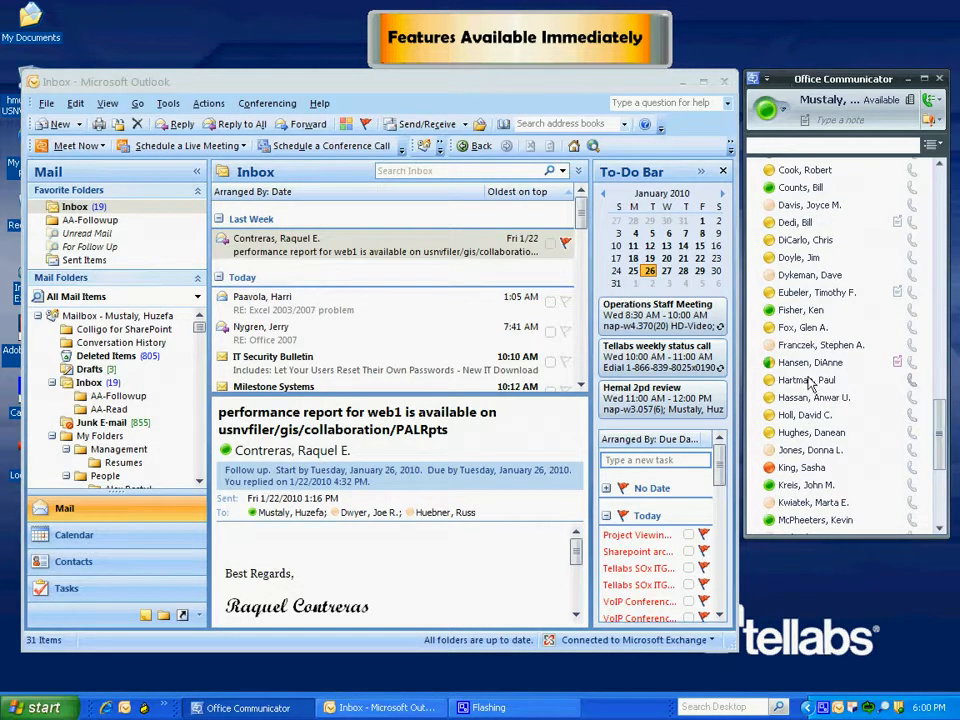
mouse_move(810, 363)
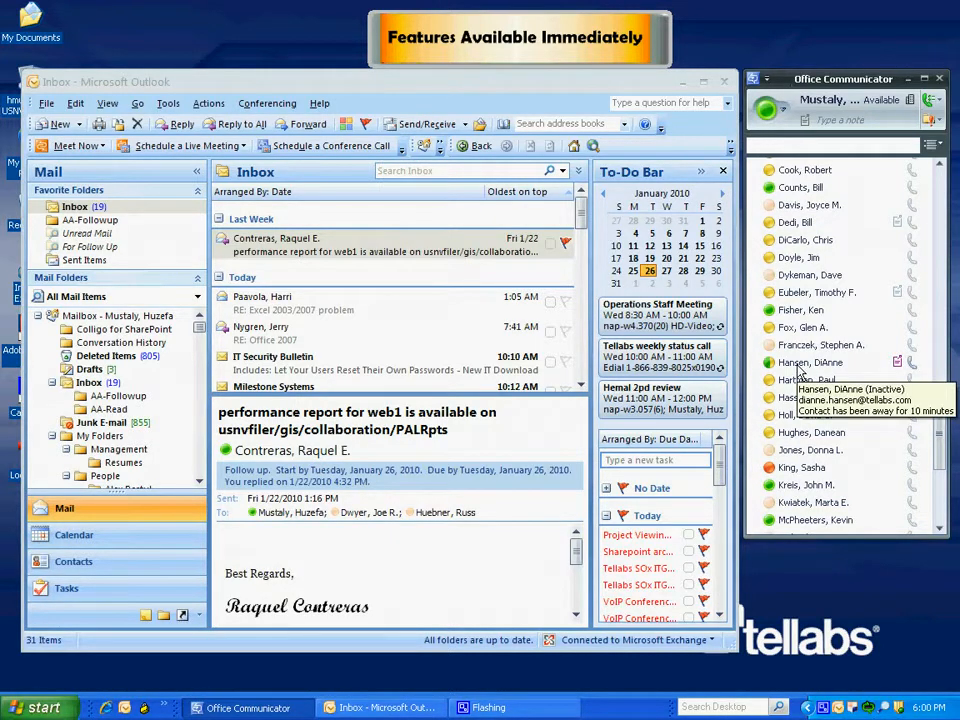
right_click(810, 362)
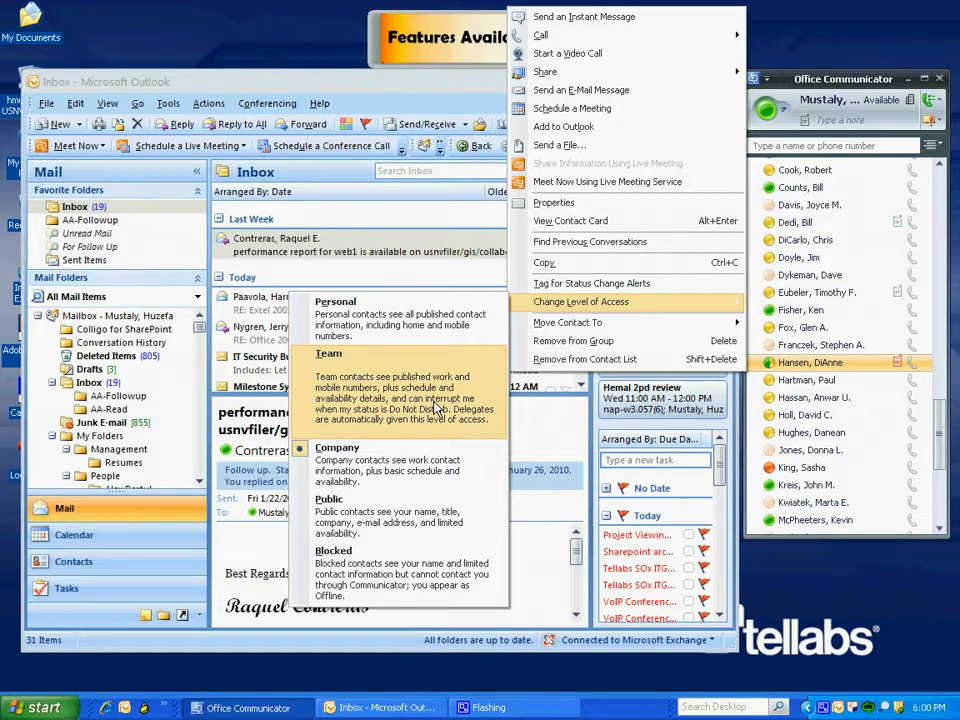
mouse_move(419, 467)
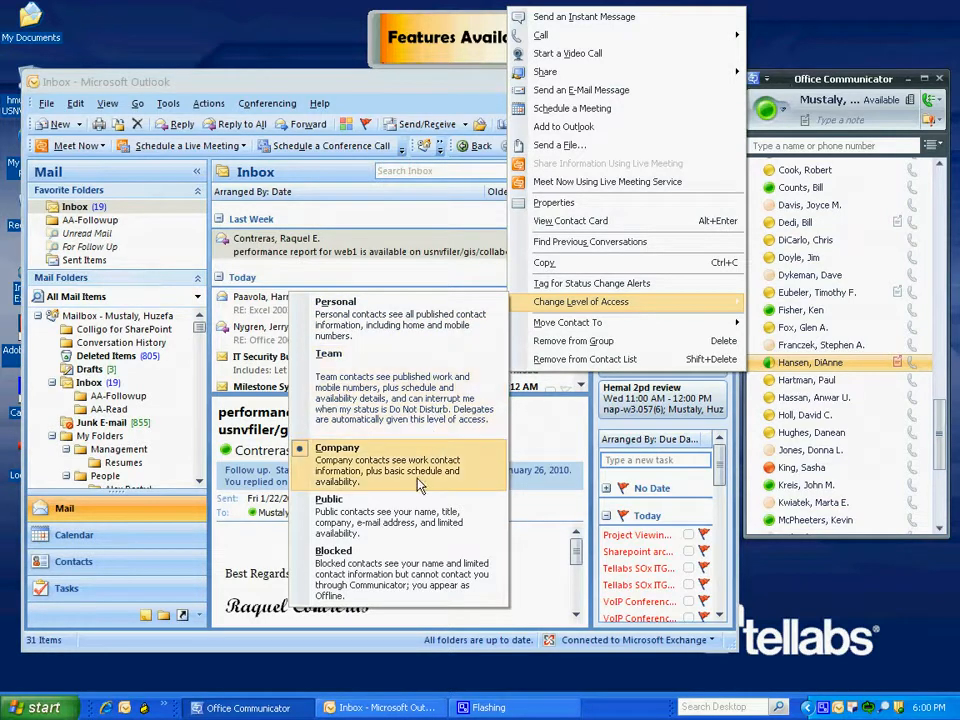
mouse_move(390, 580)
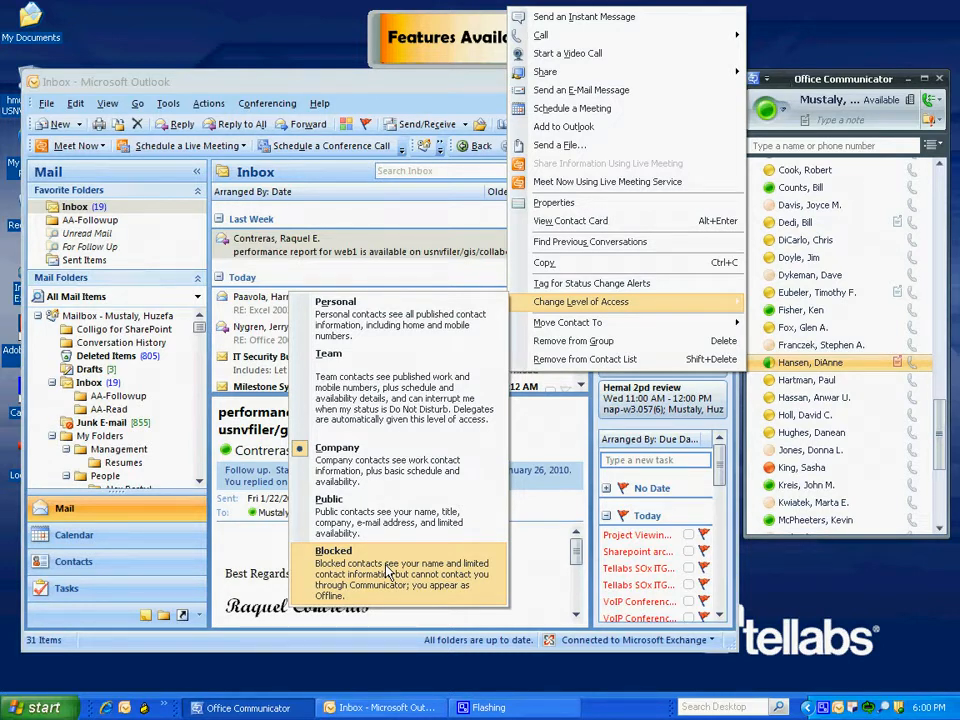
mouse_move(608, 341)
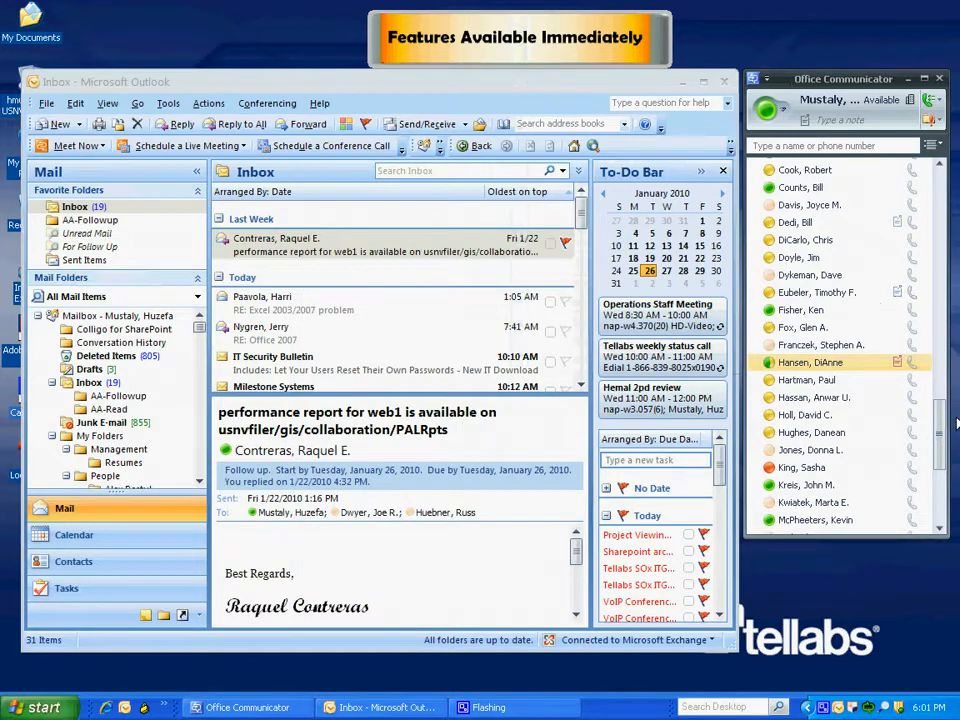
scroll(down, 3)
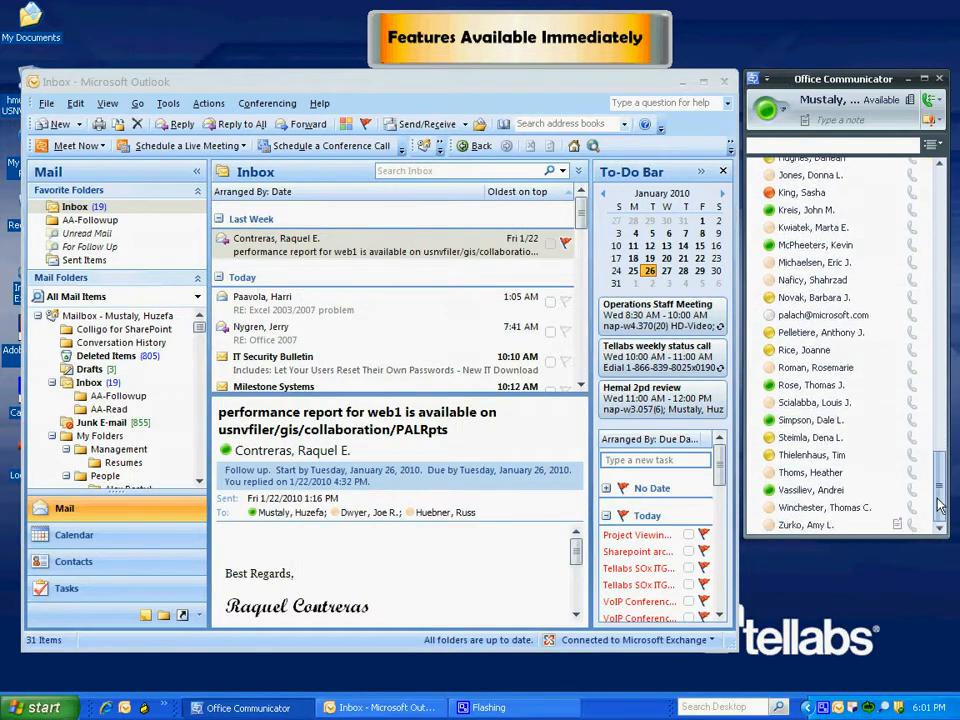
scroll(down, 3)
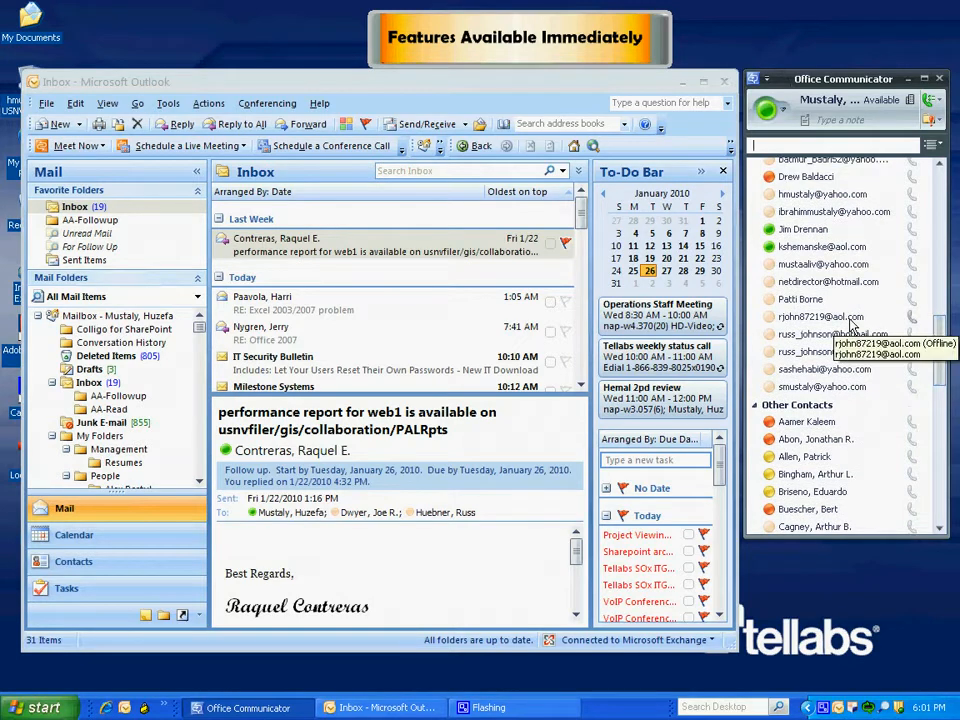
mouse_move(855, 228)
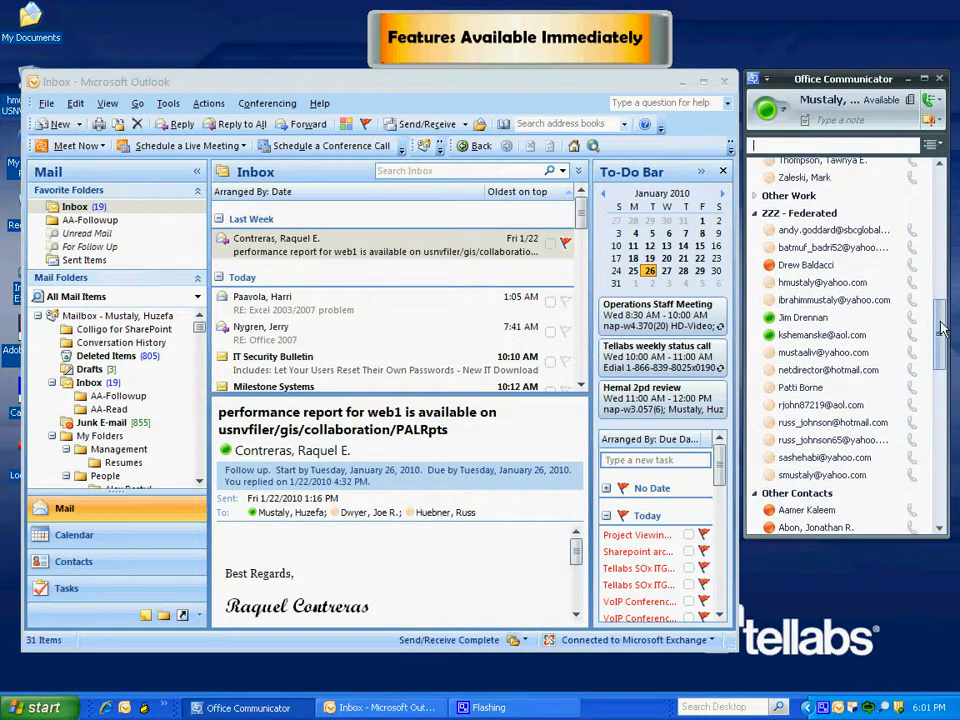
mouse_move(805, 265)
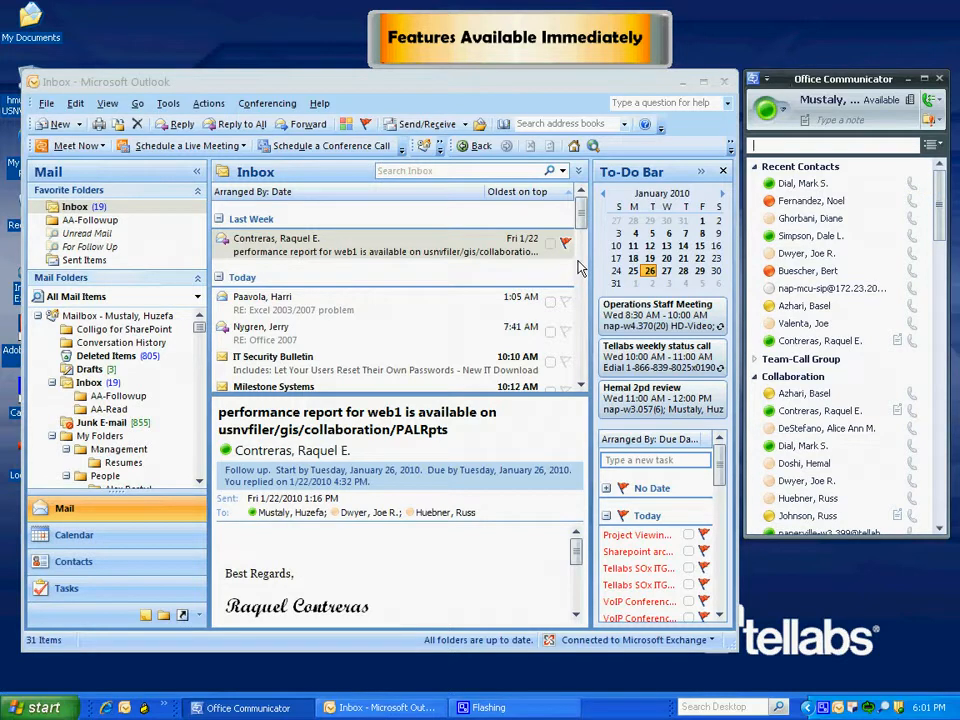
mouse_move(425, 251)
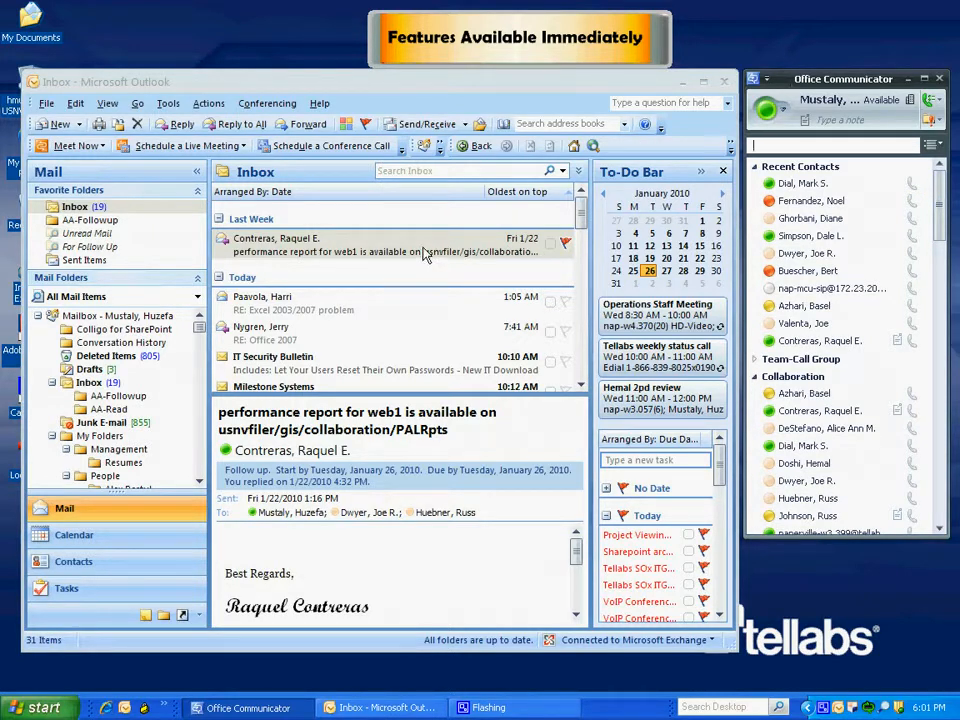
mouse_move(351, 475)
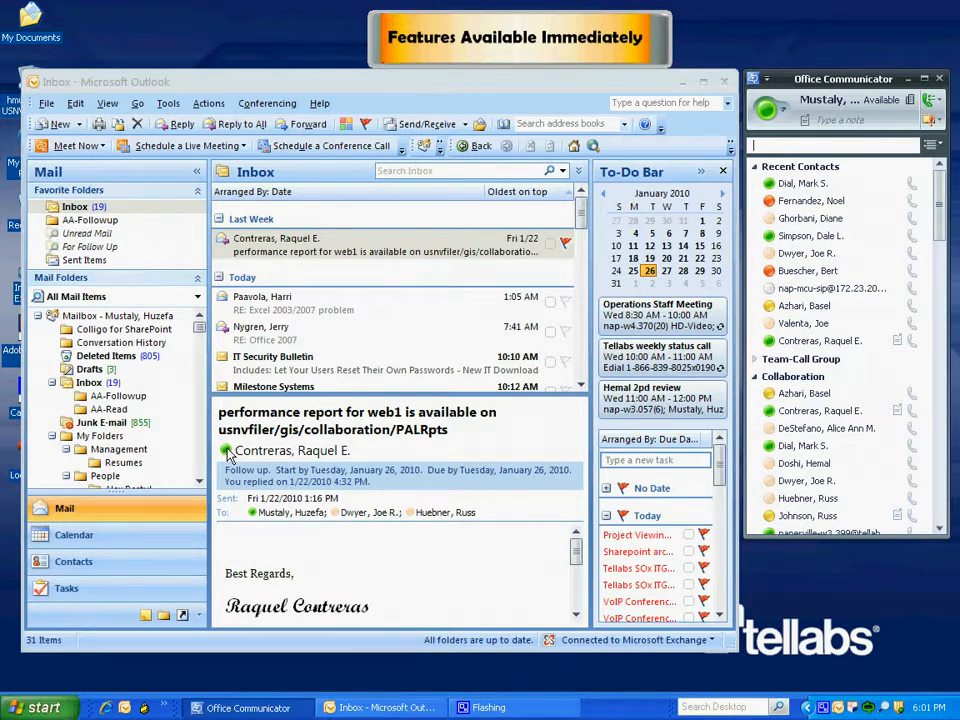
click(226, 451)
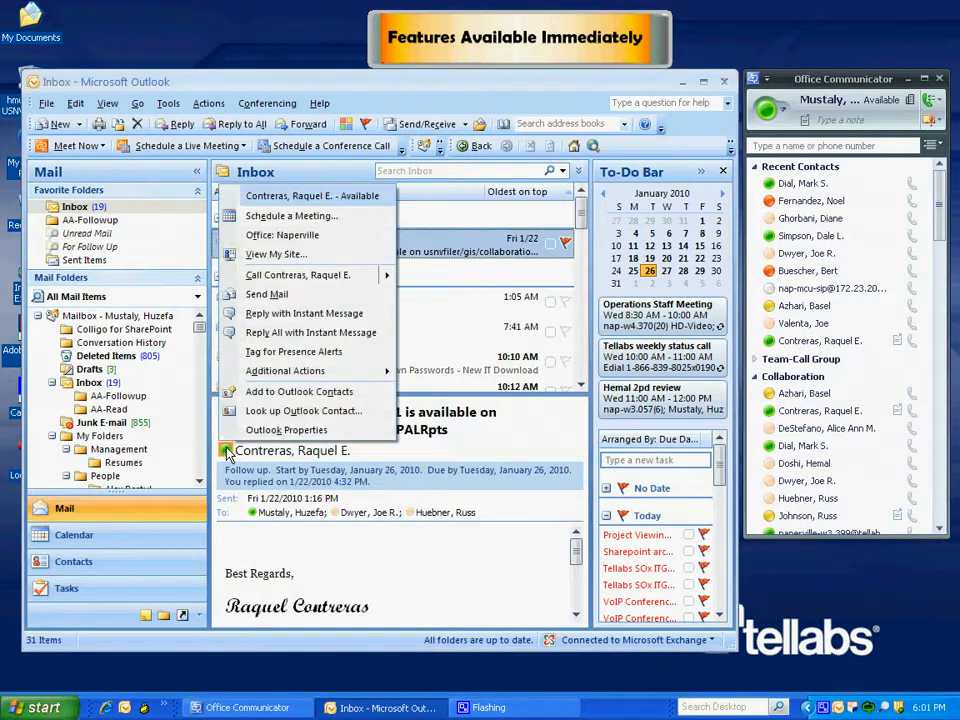
mouse_move(311, 332)
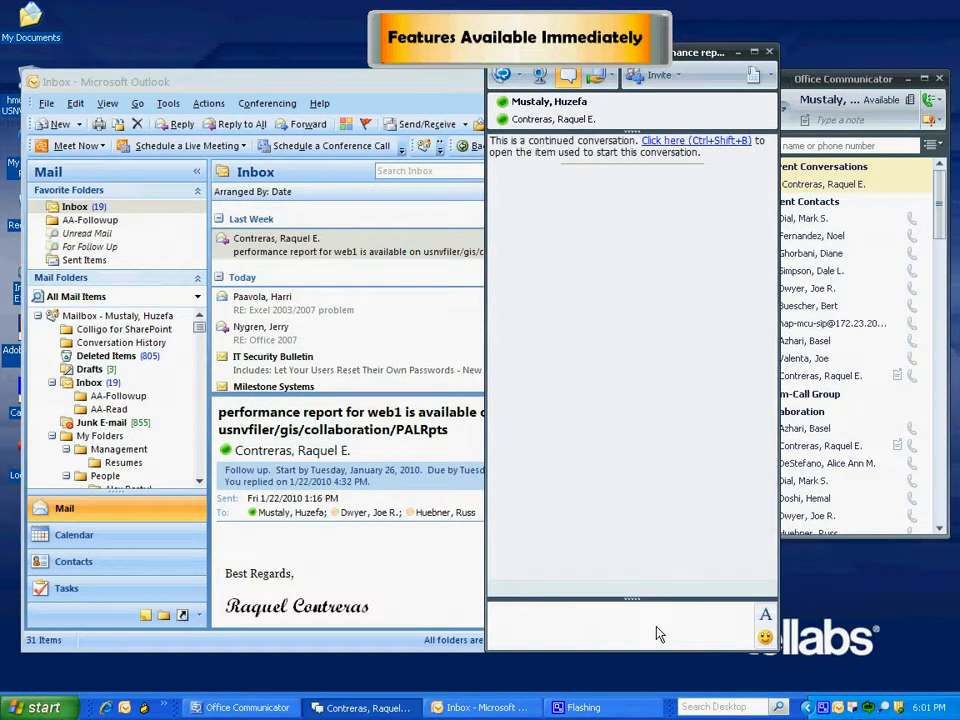
text(hi)
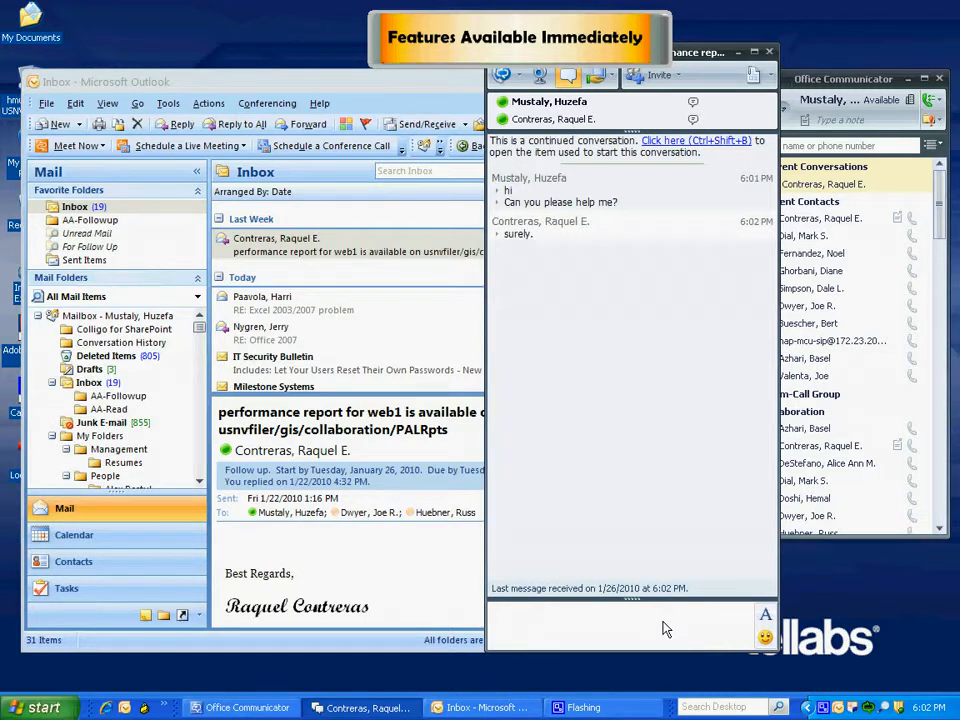
mouse_move(638, 645)
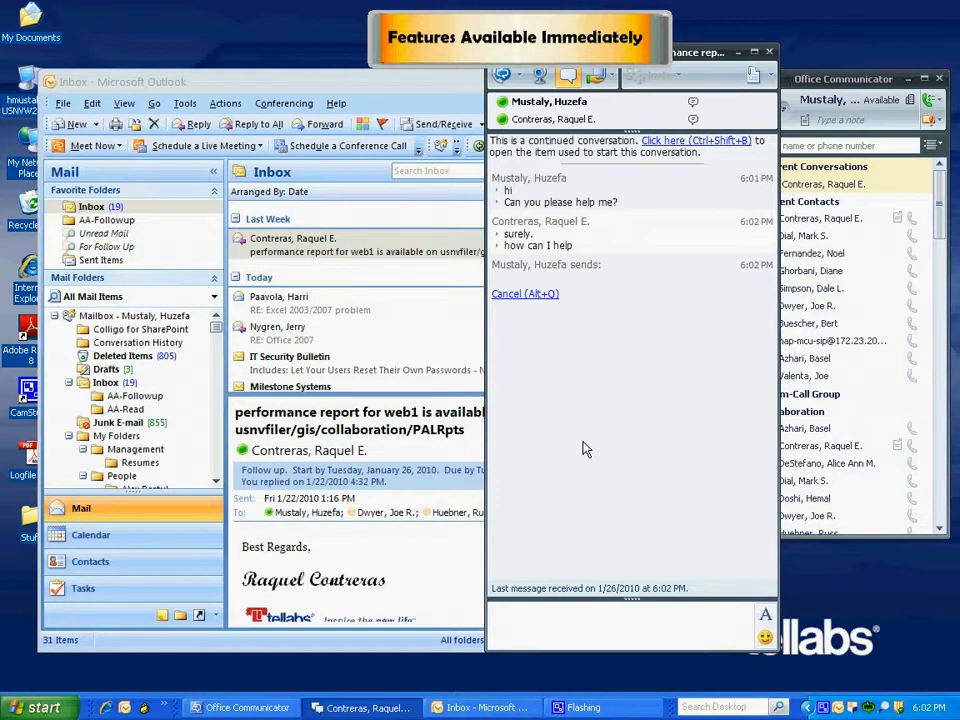
mouse_move(603, 403)
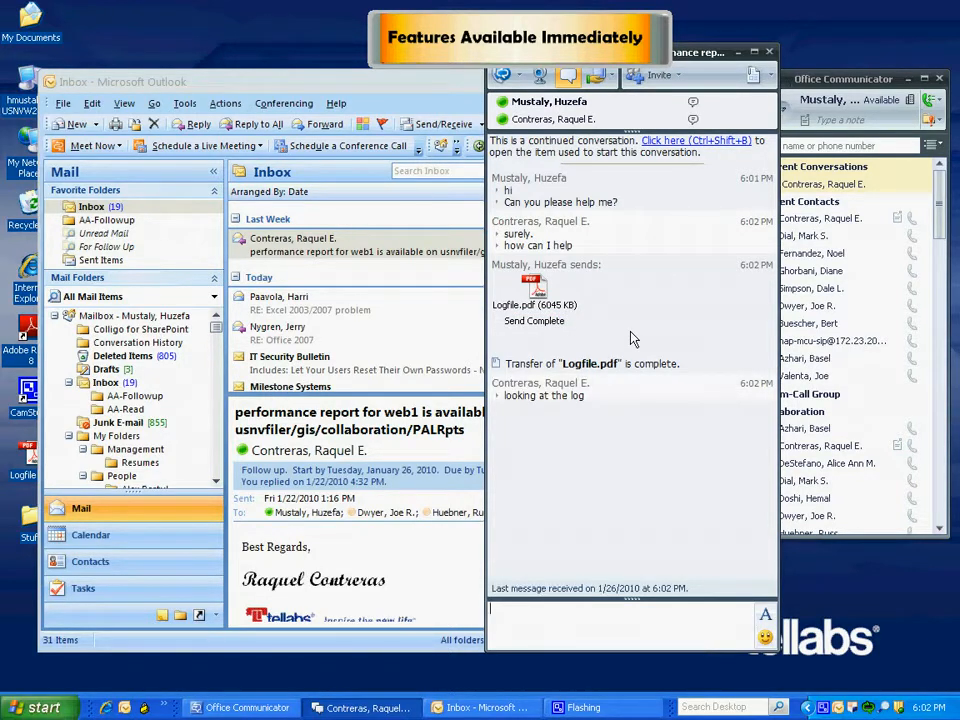
mouse_move(626, 409)
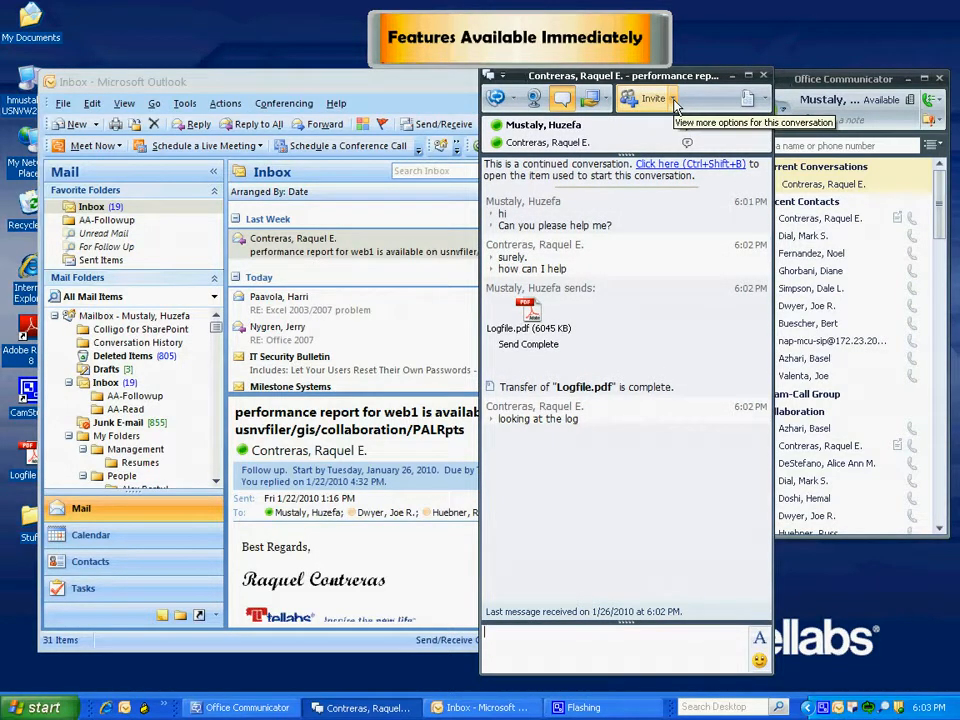
click(685, 99)
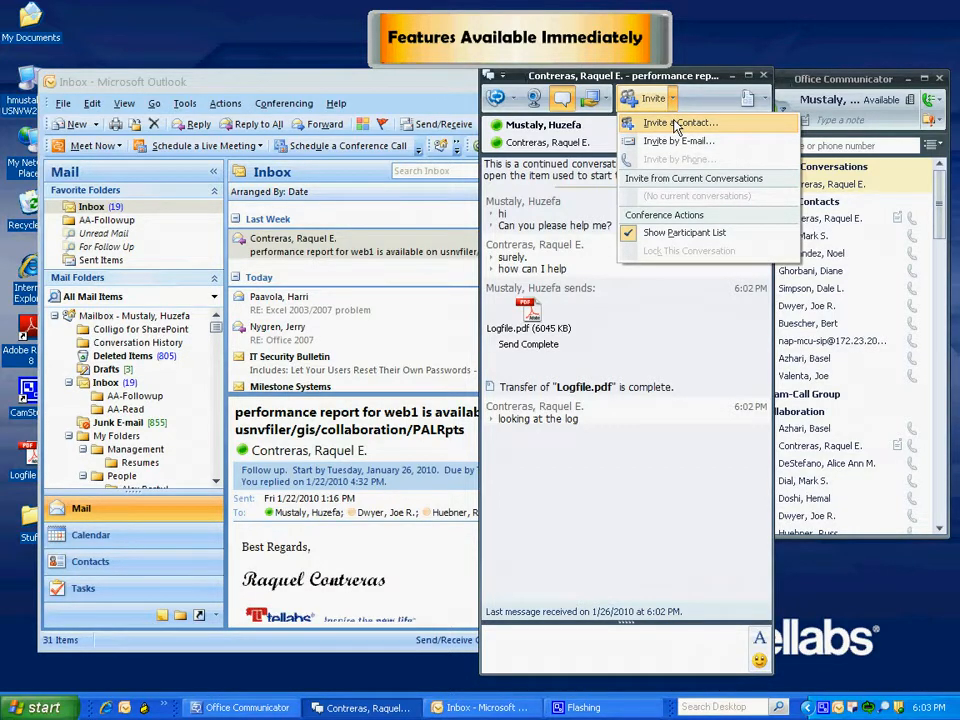
click(678, 122)
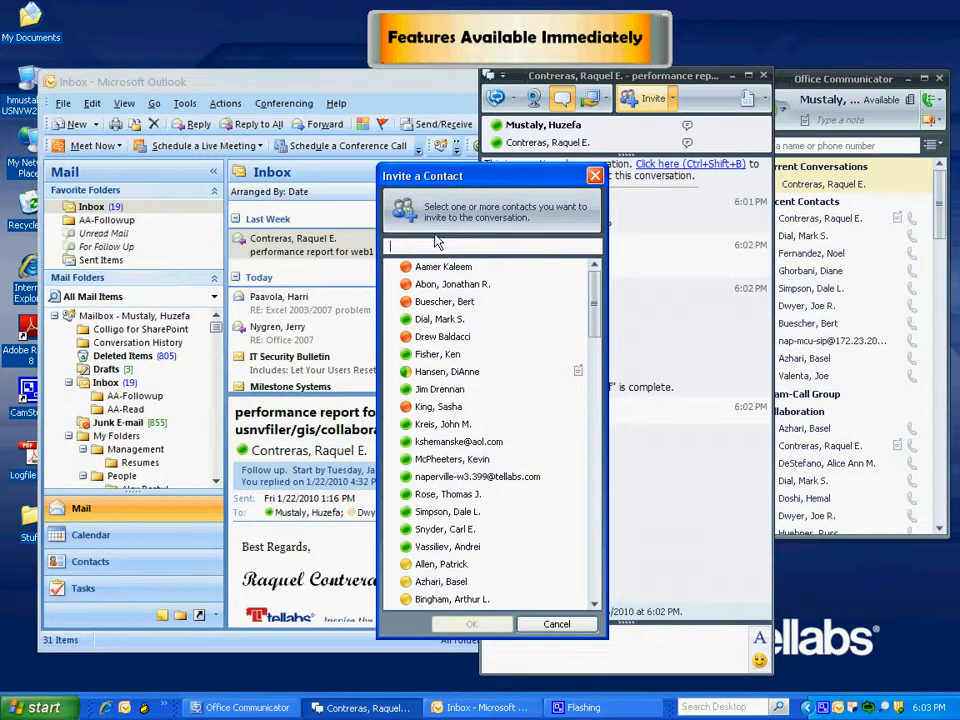
text(dial)
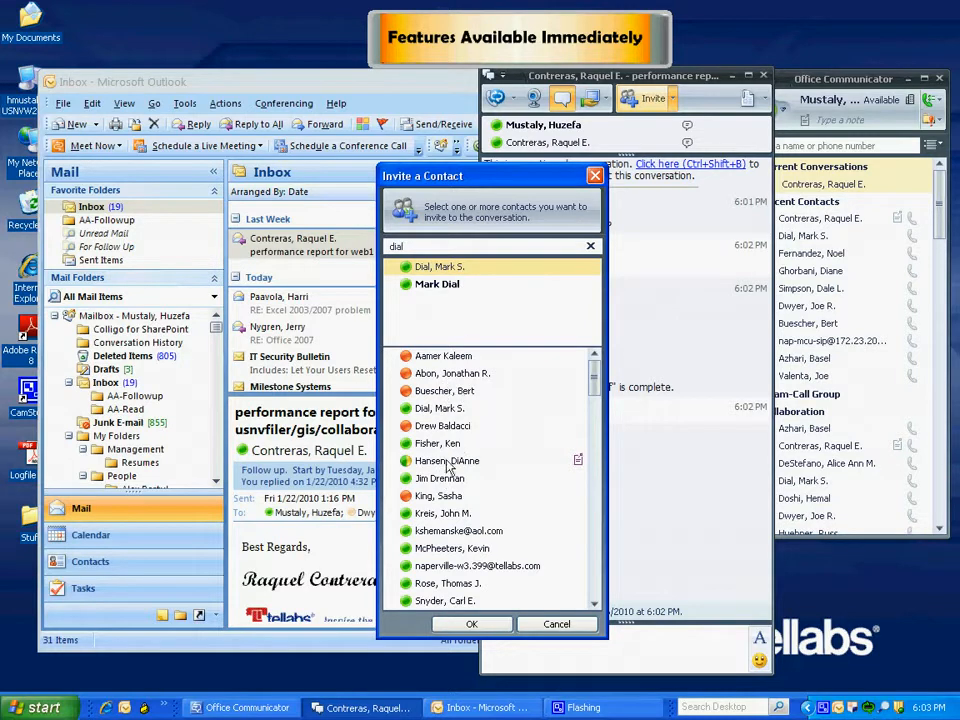
mouse_move(438, 267)
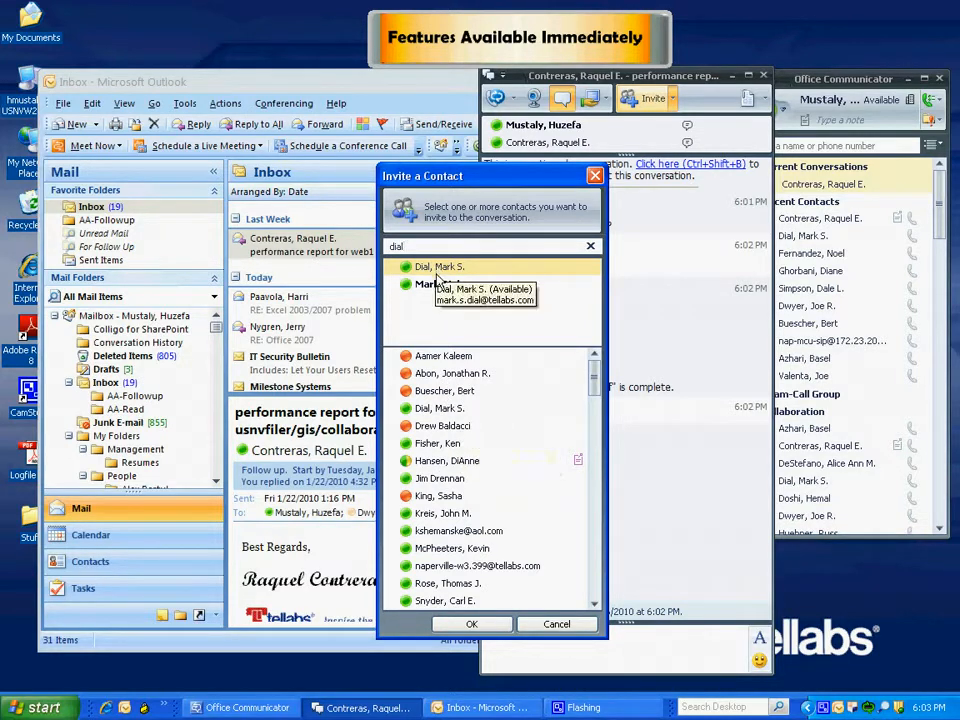
click(471, 624)
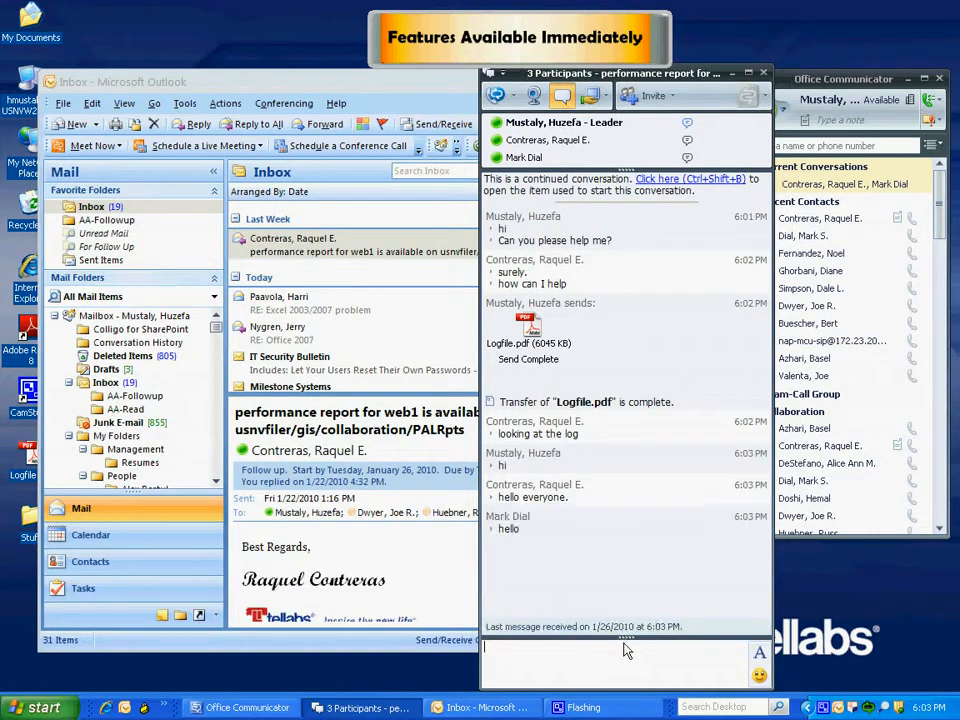
mouse_move(620, 647)
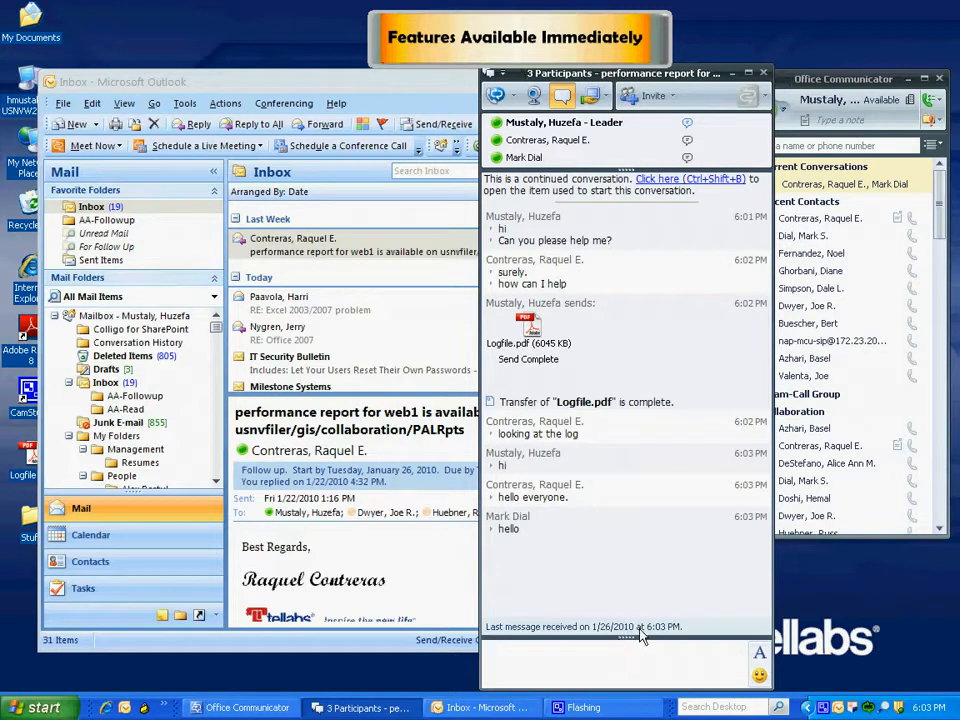
mouse_move(640, 639)
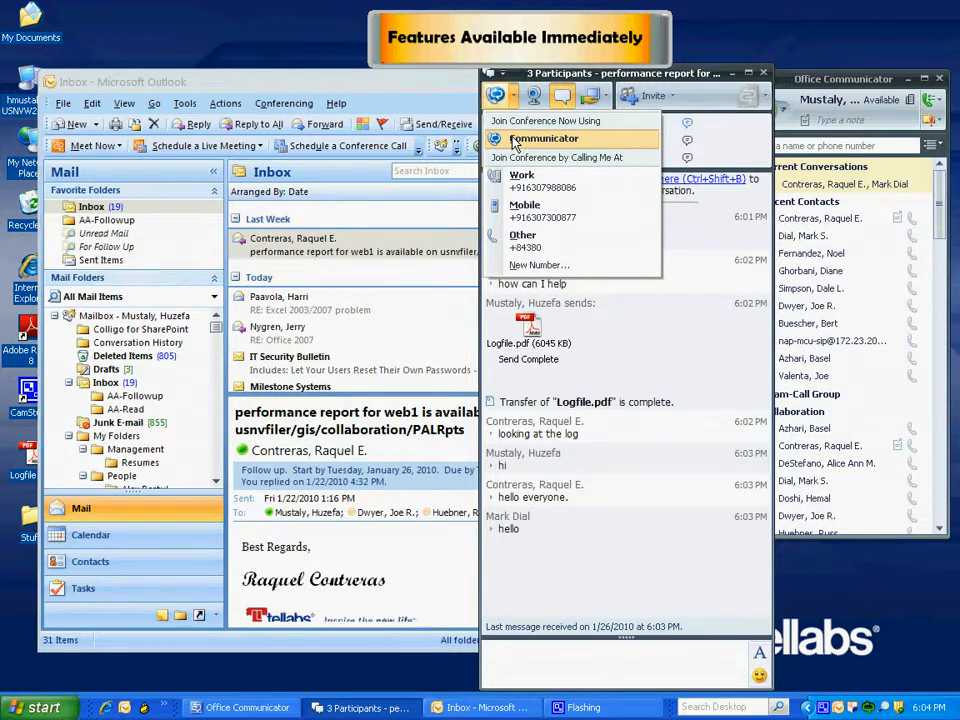
Join the conference now using Communicator so all three participants are in audio
click(539, 138)
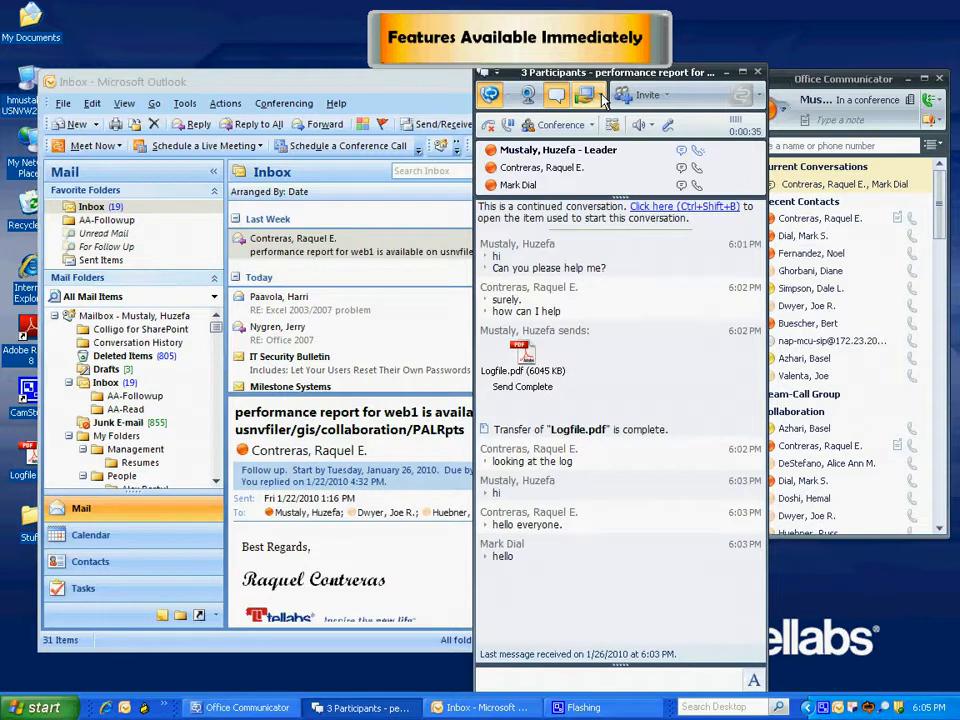
Start Share Desktop from the conversation's sharing menu
click(581, 93)
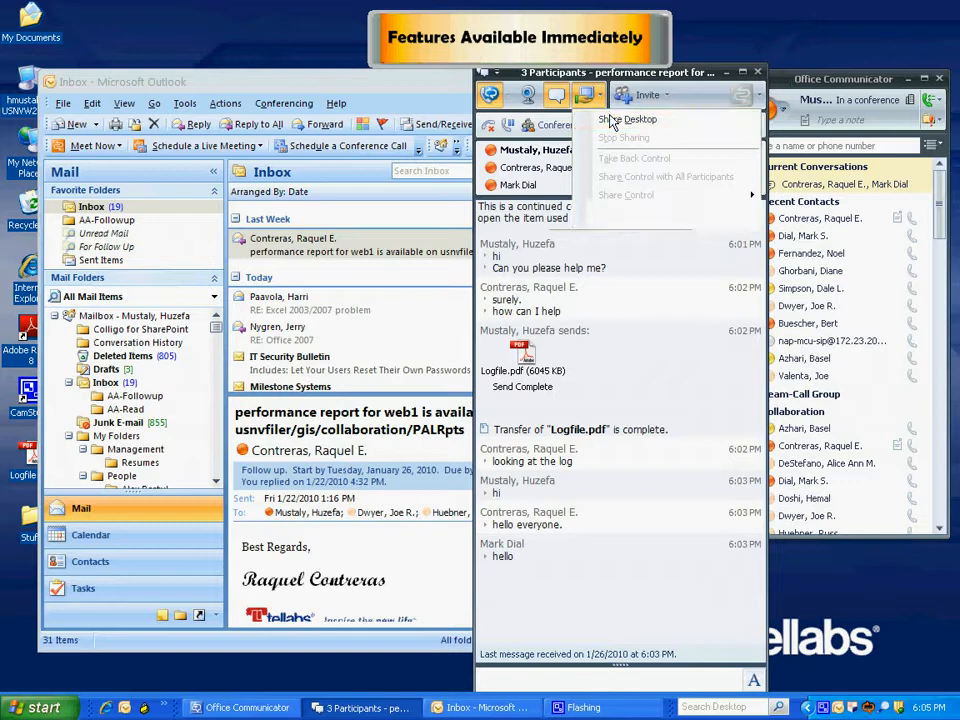
click(625, 120)
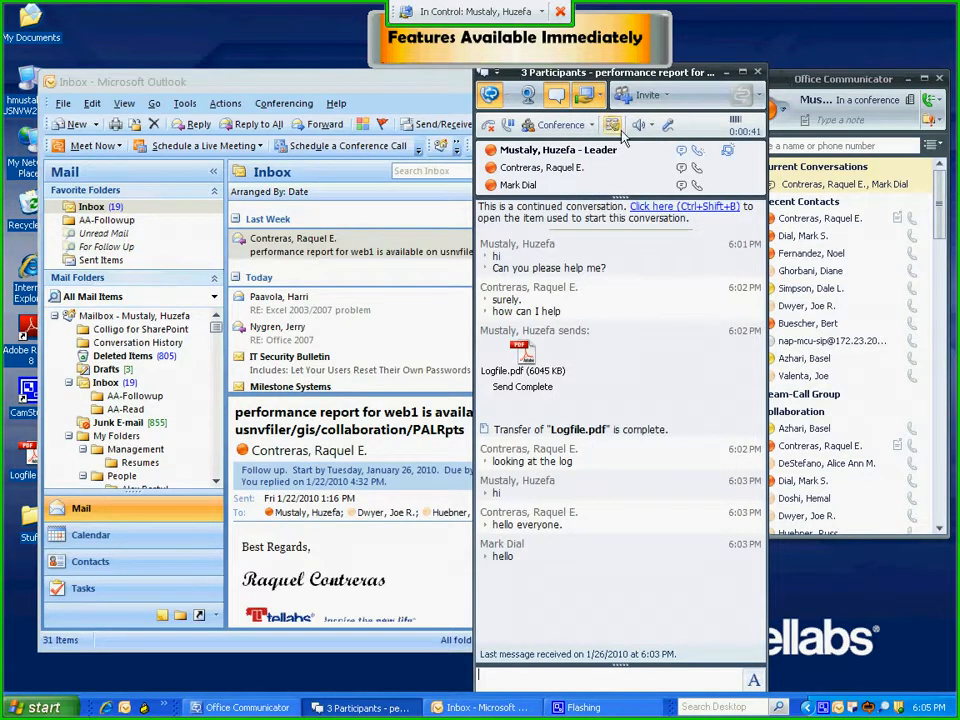
mouse_move(738, 196)
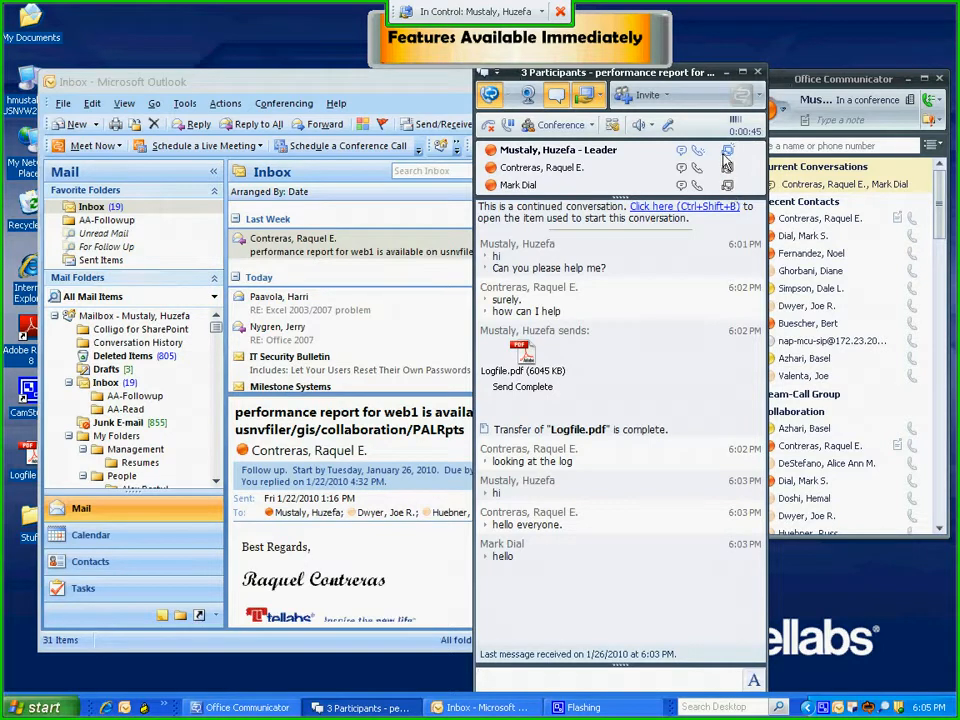
mouse_move(727, 188)
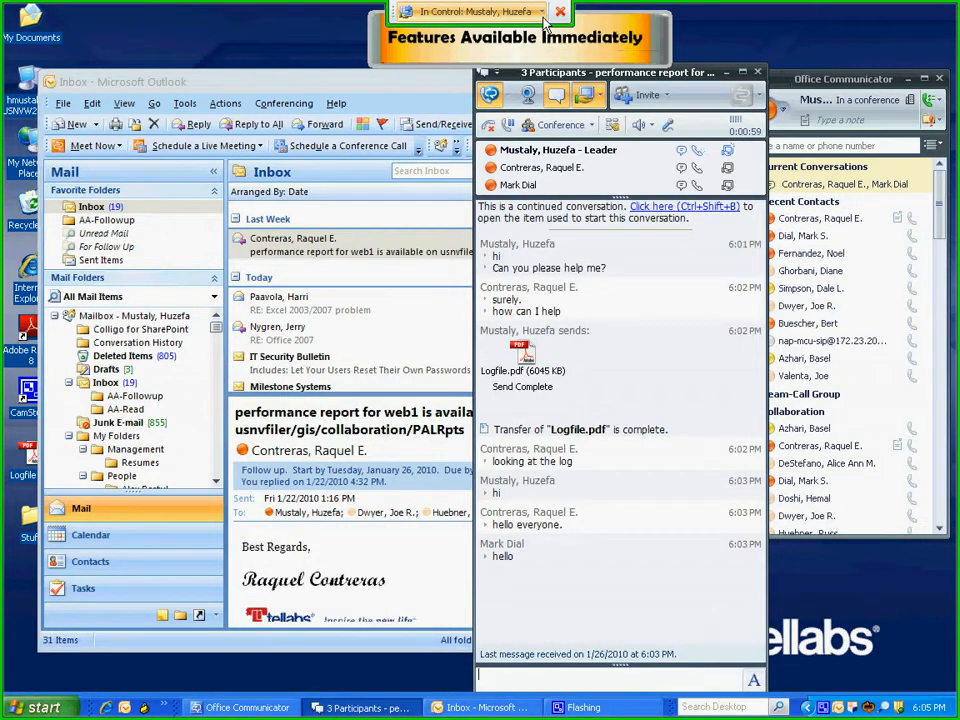
click(490, 11)
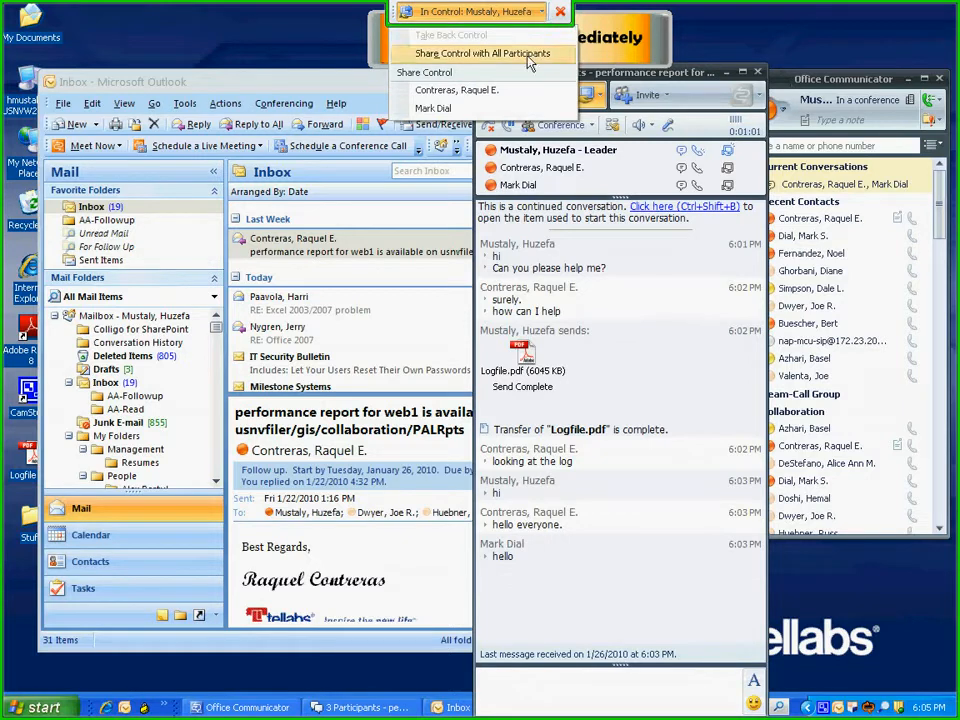
mouse_move(456, 90)
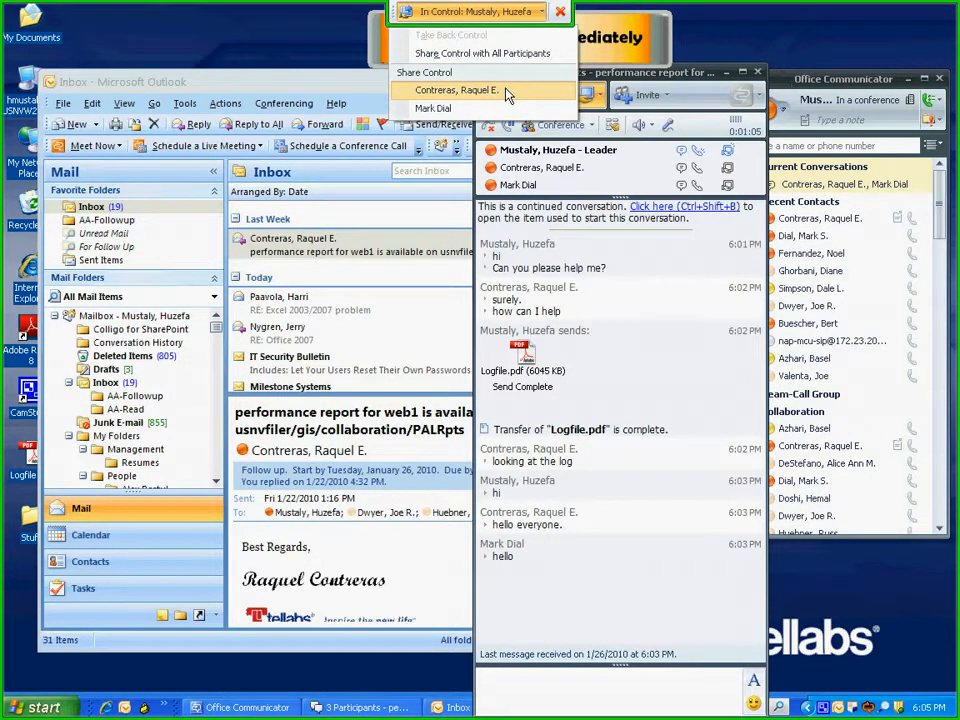
click(450, 91)
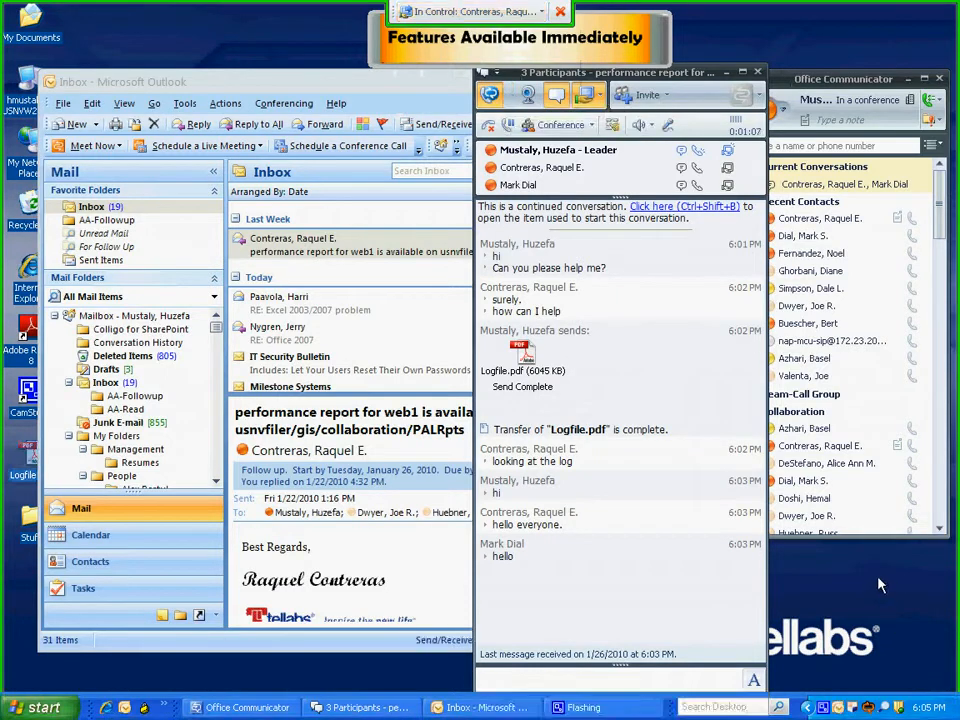
mouse_move(847, 597)
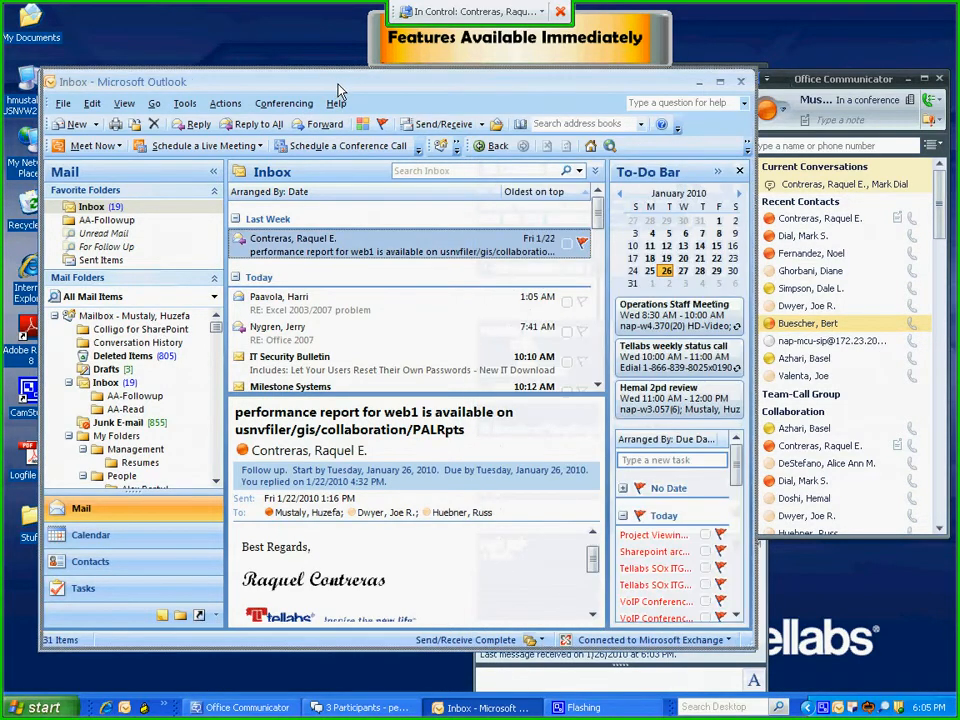
mouse_move(475, 48)
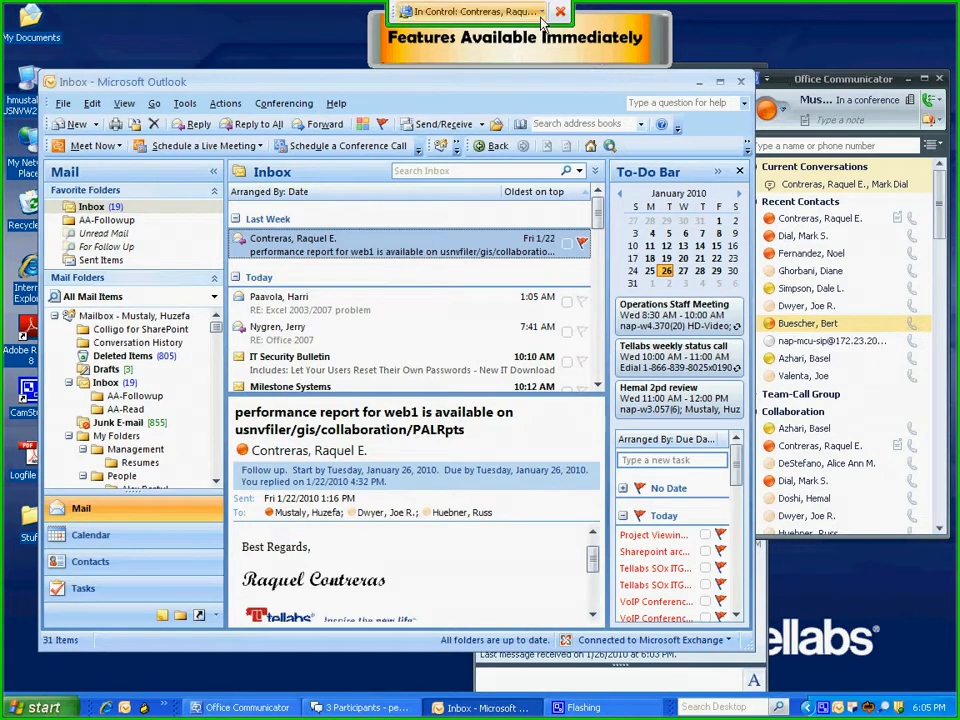
click(475, 11)
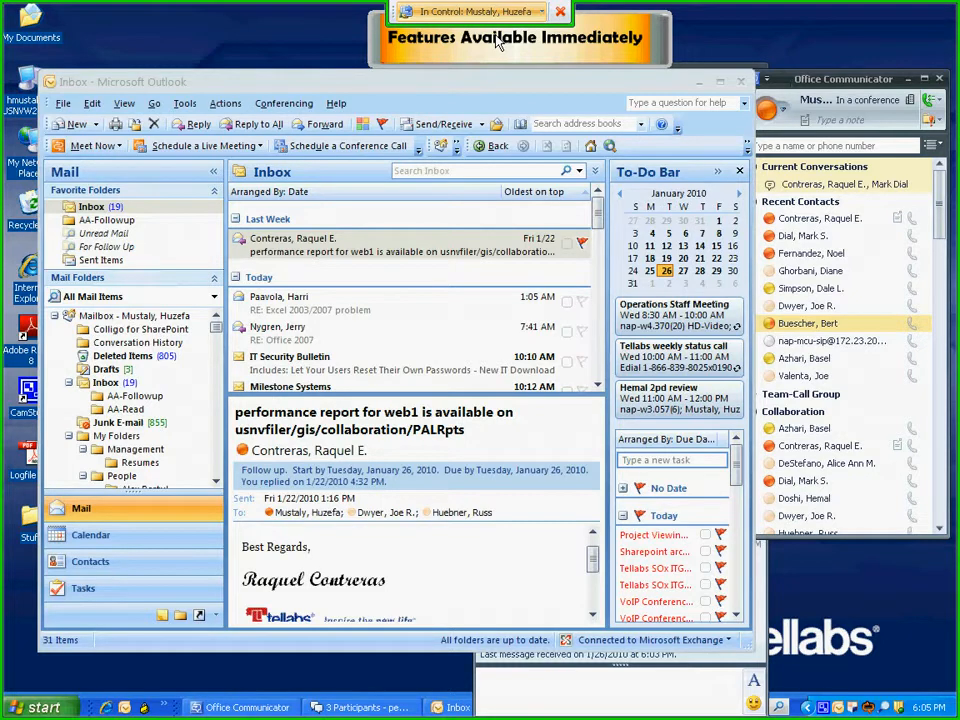
mouse_move(549, 50)
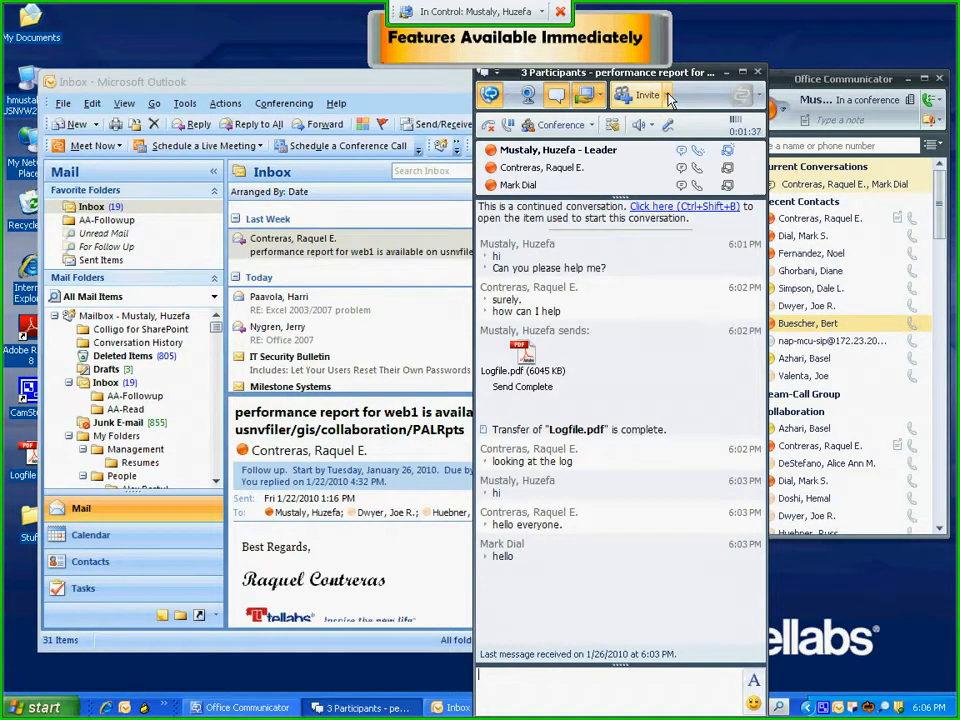
Address an e-mail meeting invitation to Joe, then close it without saving
click(661, 97)
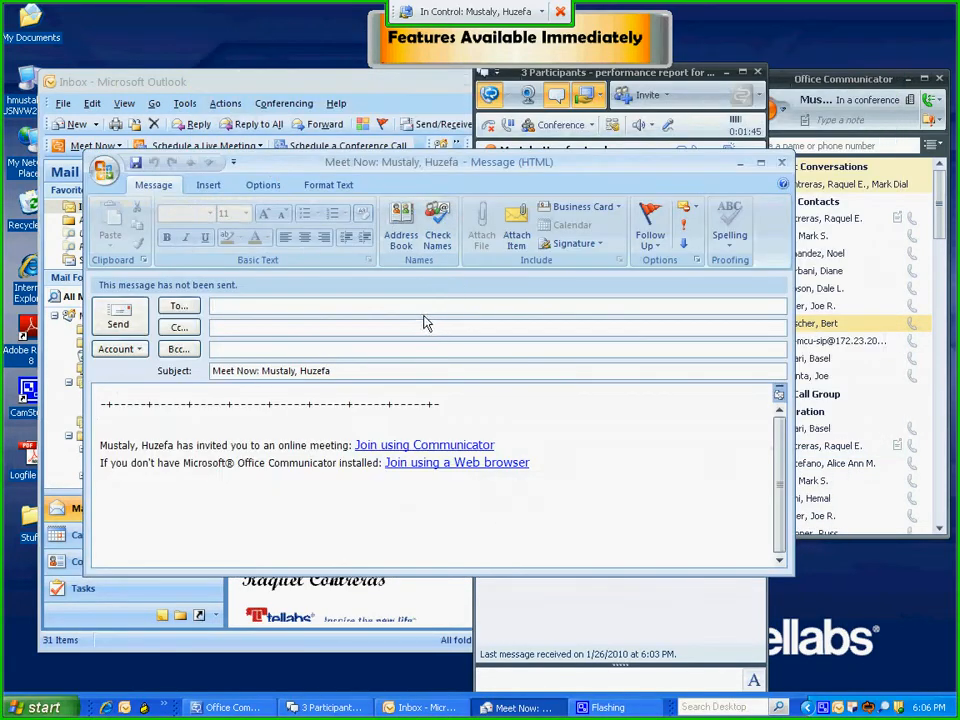
mouse_move(422, 318)
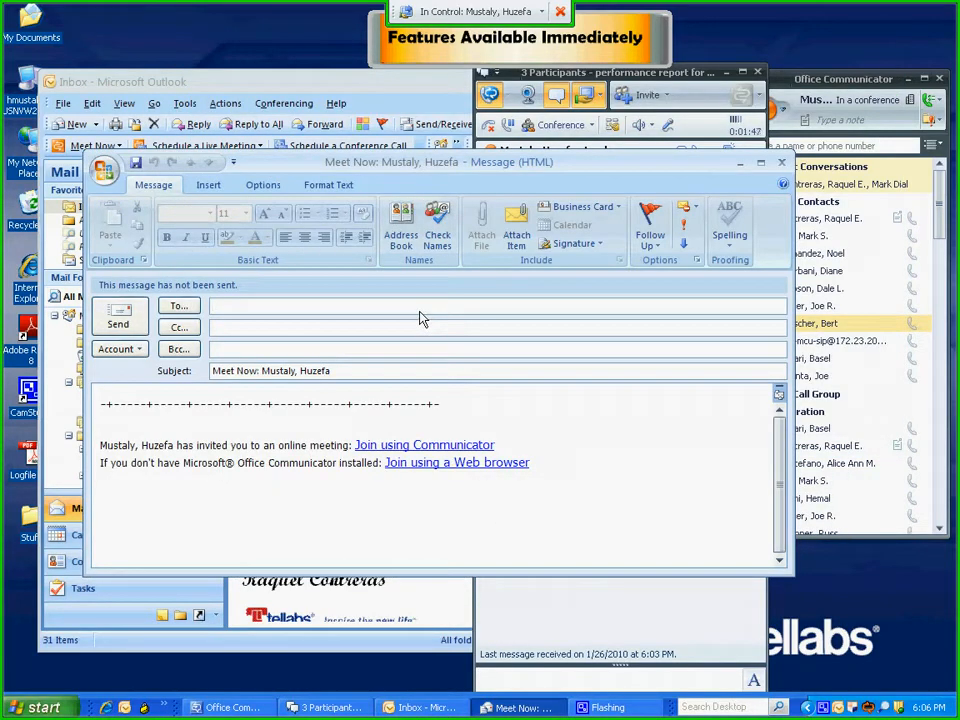
text(Joe)
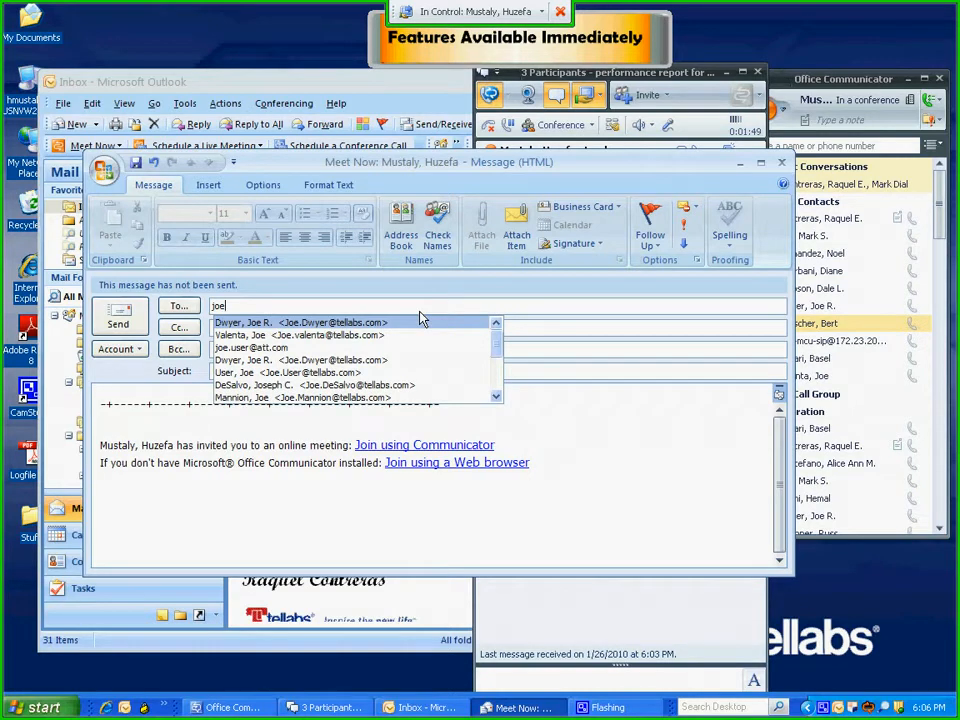
click(251, 347)
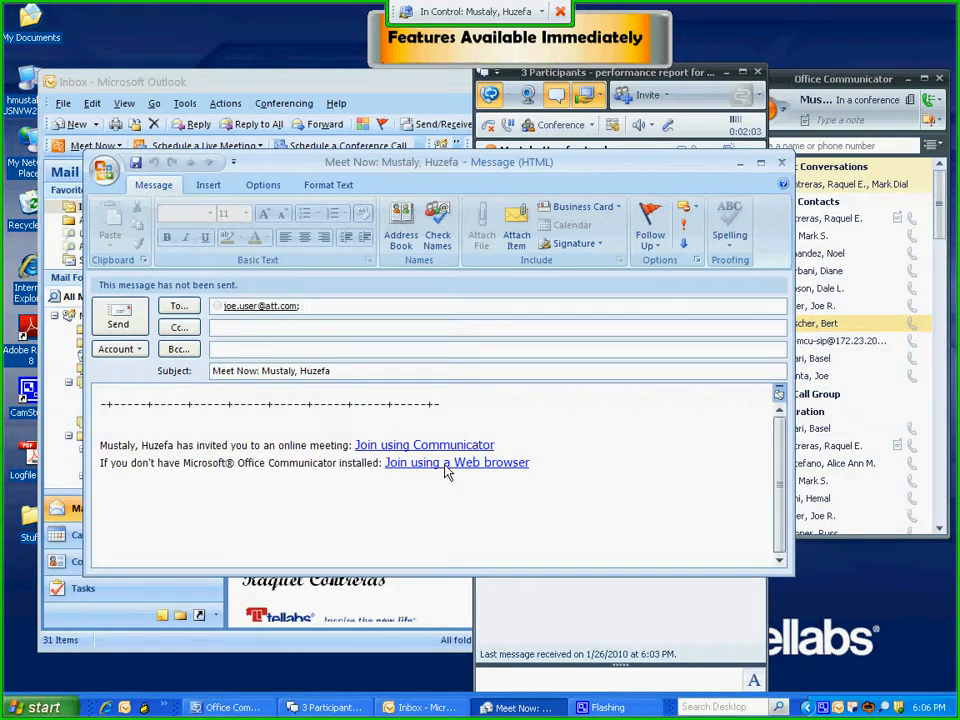
mouse_move(501, 482)
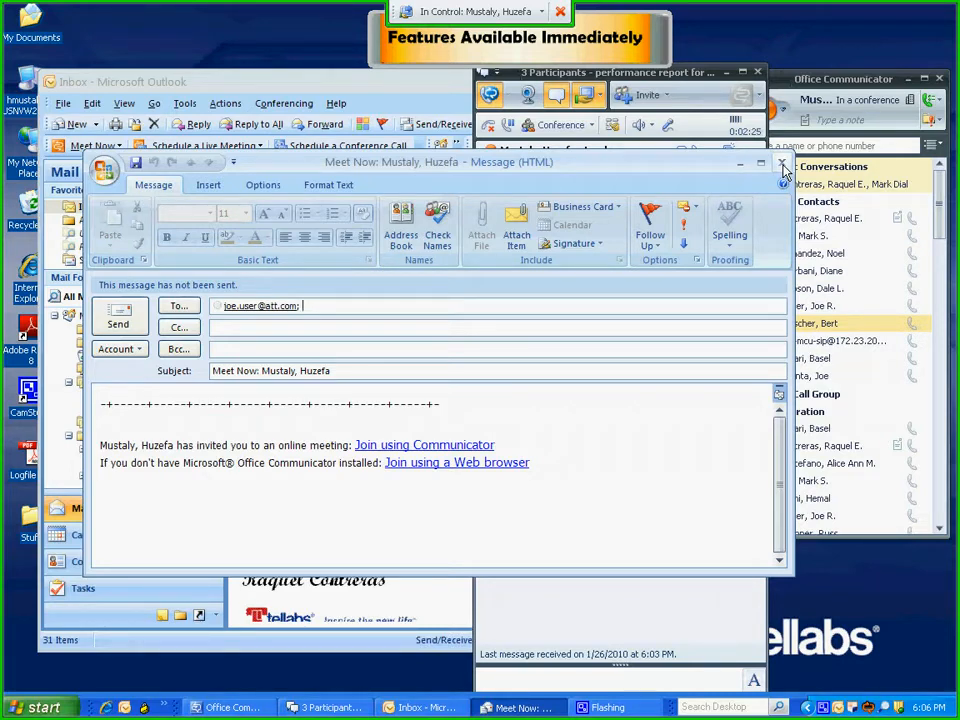
click(783, 162)
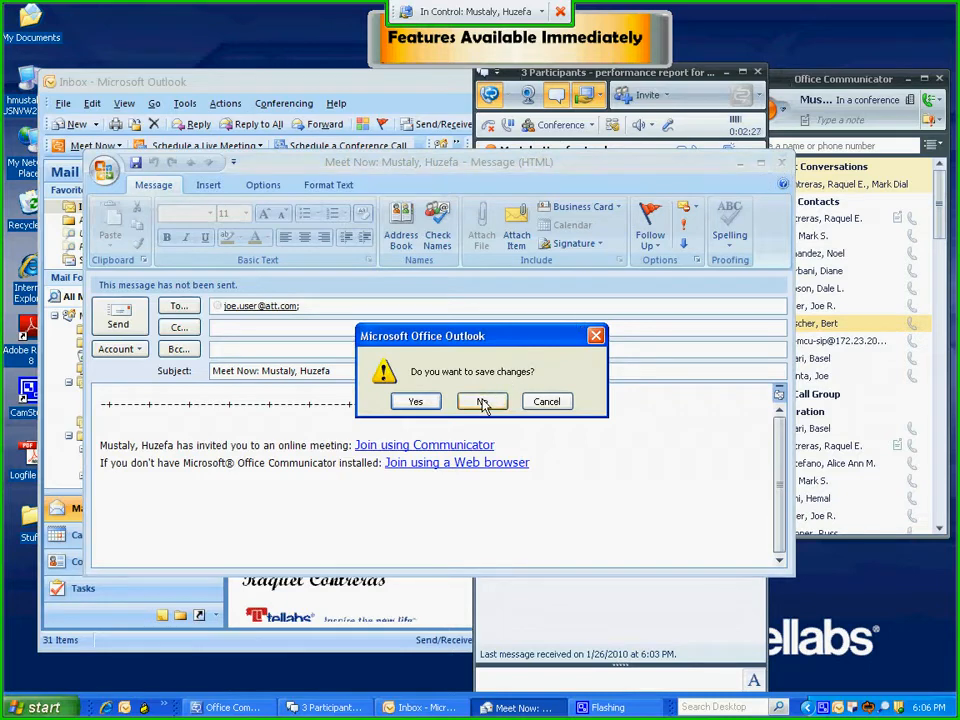
click(481, 401)
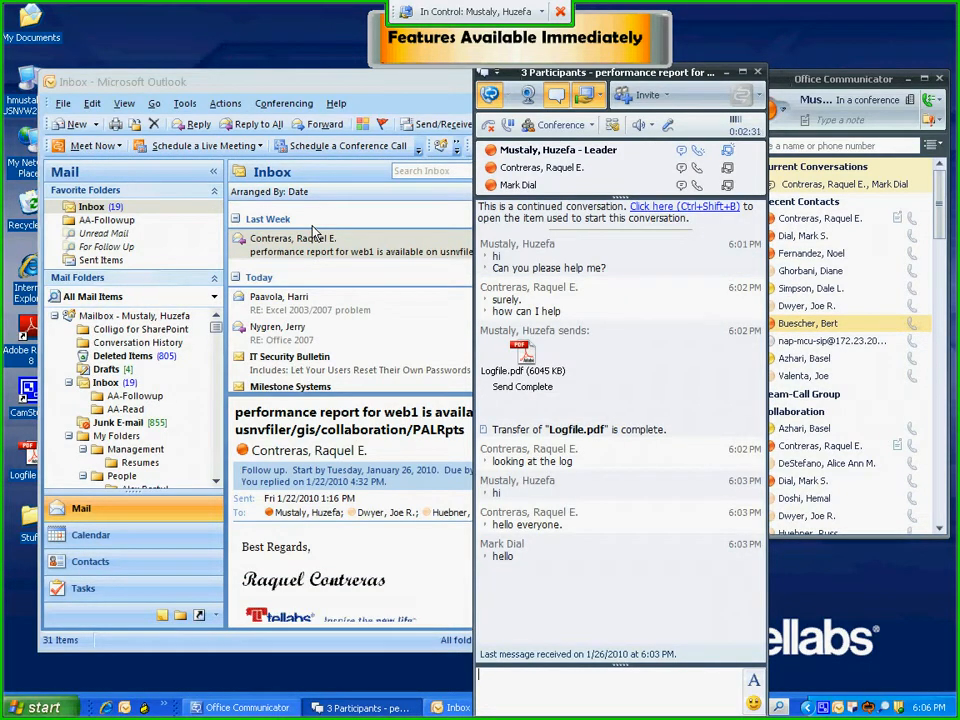
mouse_move(332, 152)
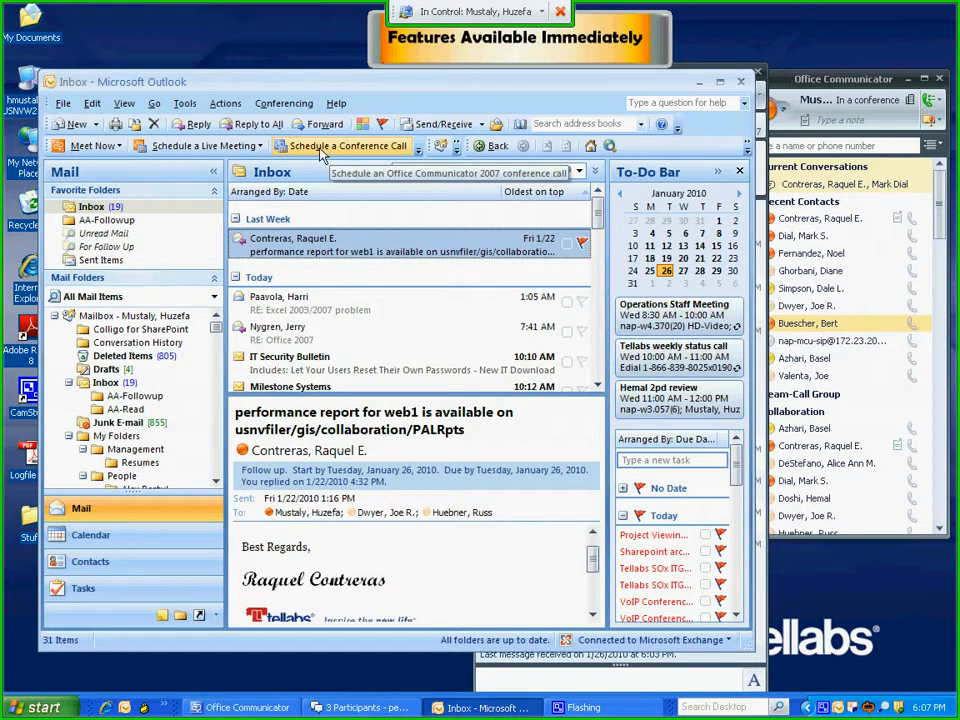
Open a conference call request for Tue 1/26/2010, 6:30–7:00 PM with join and audio details
click(345, 145)
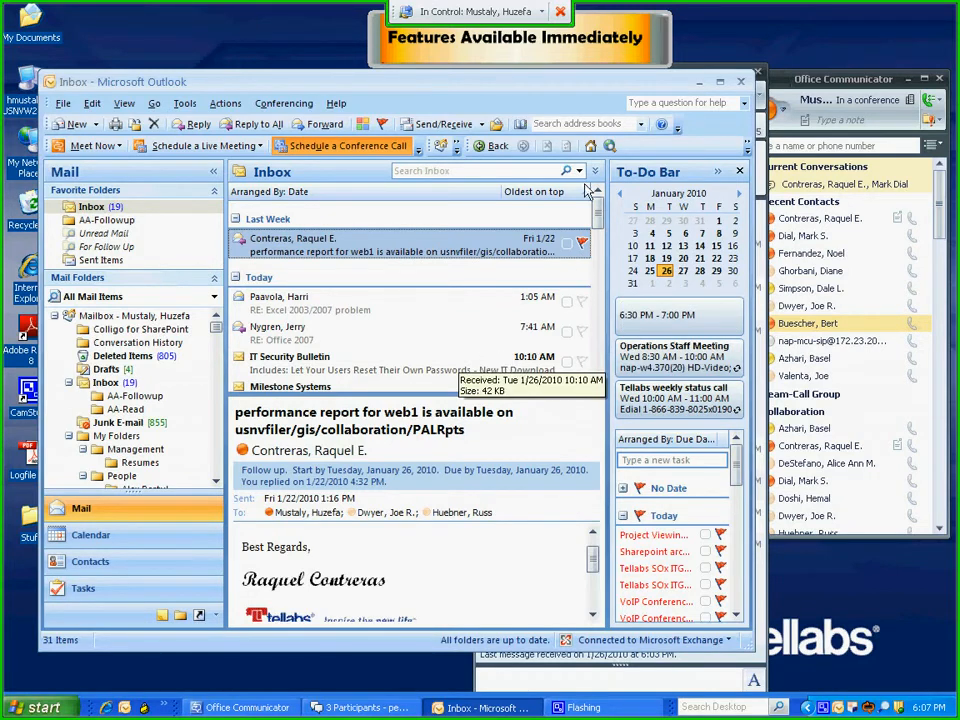
click(347, 145)
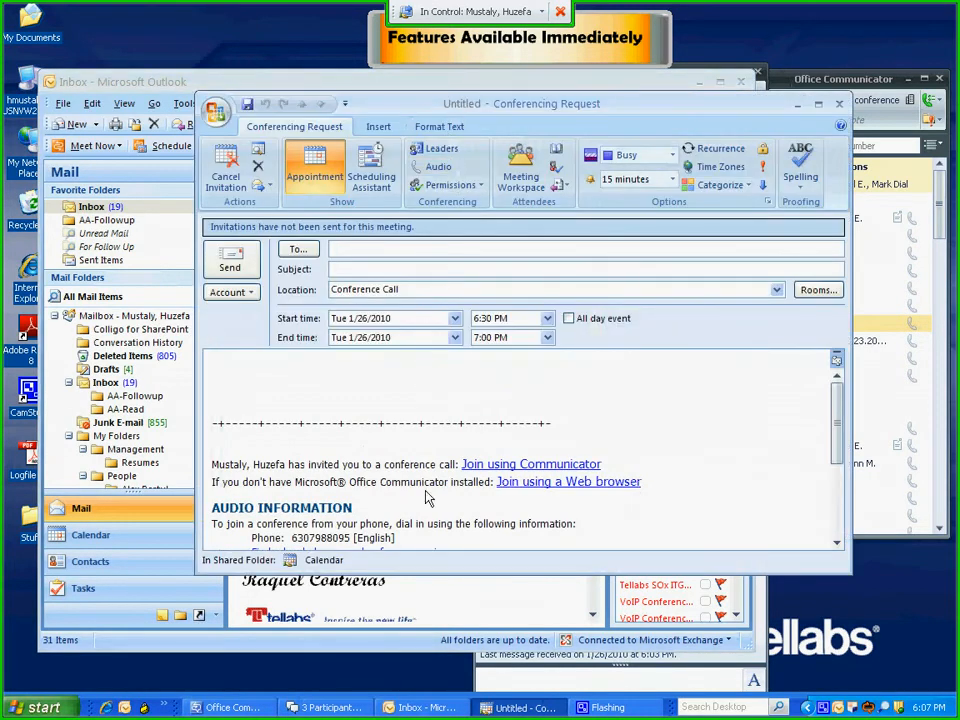
mouse_move(362, 261)
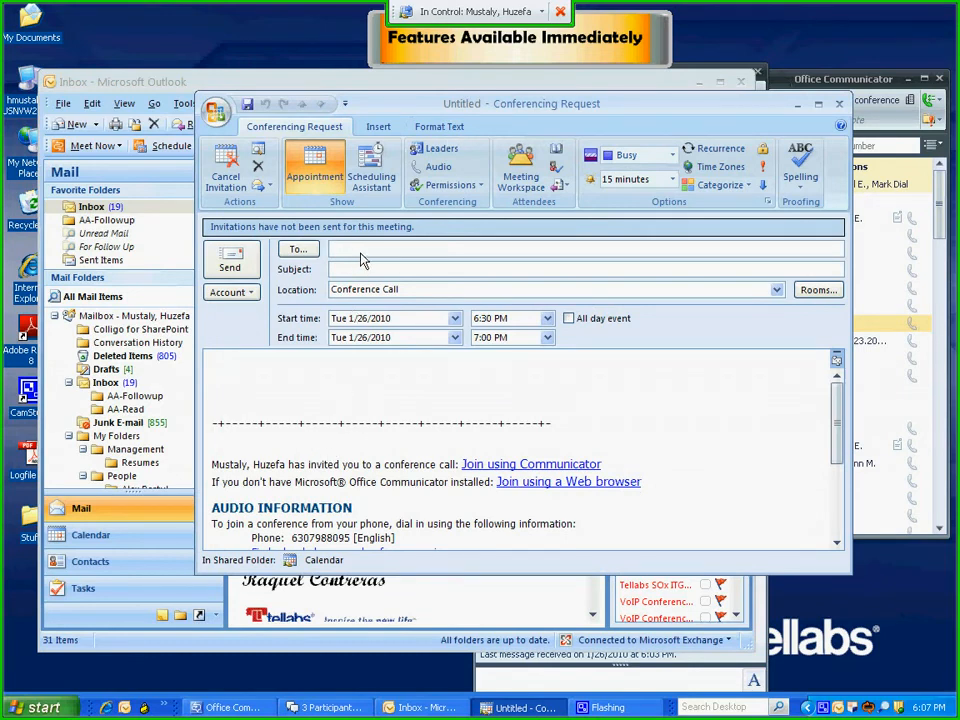
mouse_move(322, 464)
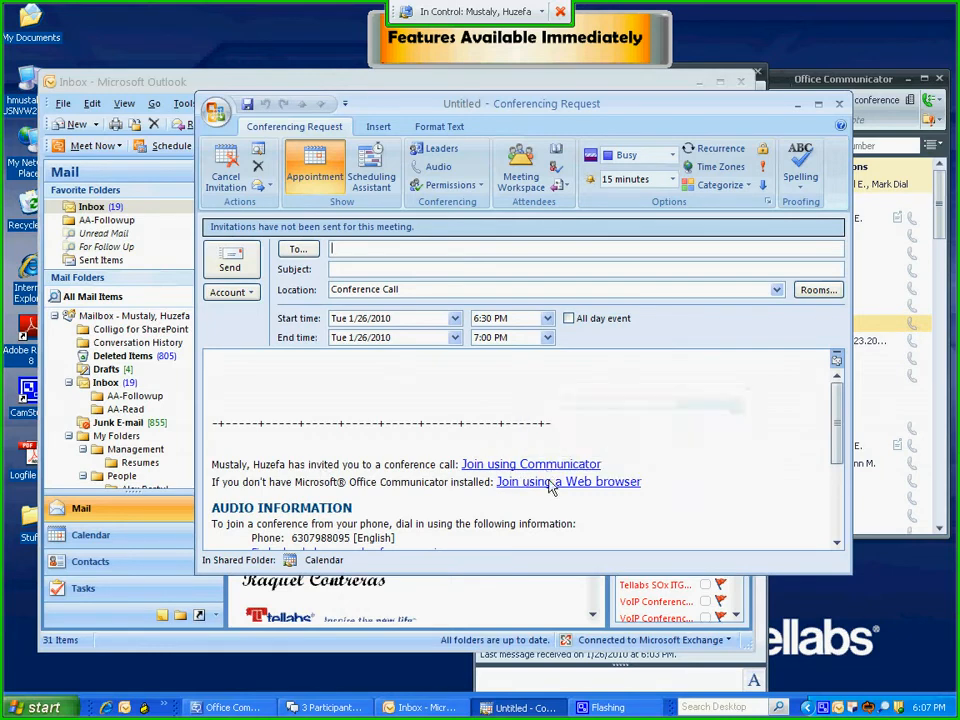
mouse_move(568, 482)
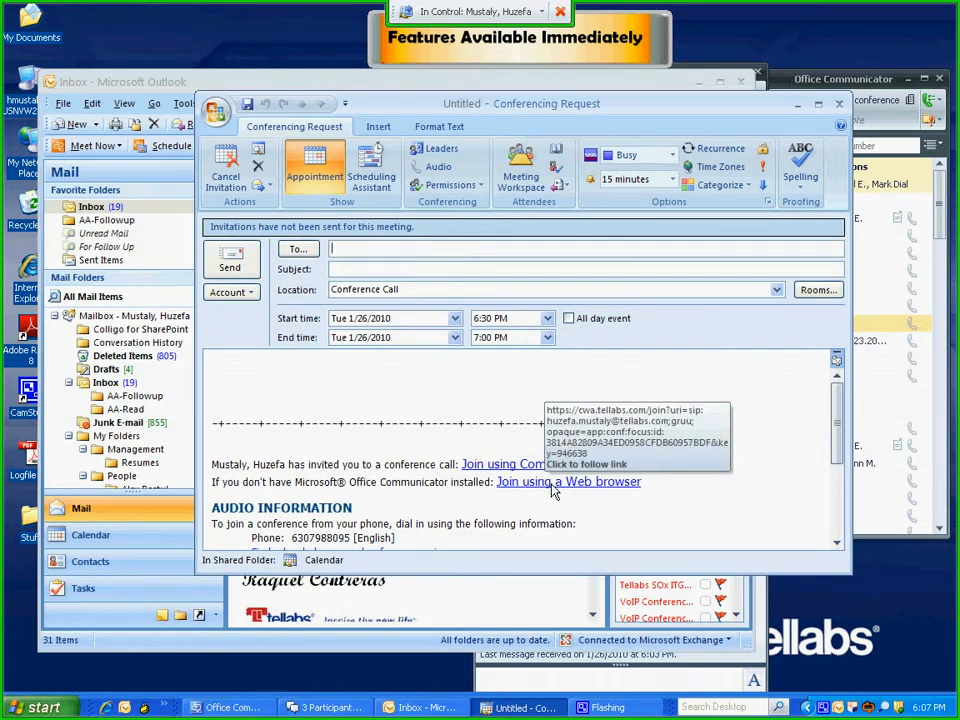
mouse_move(523, 344)
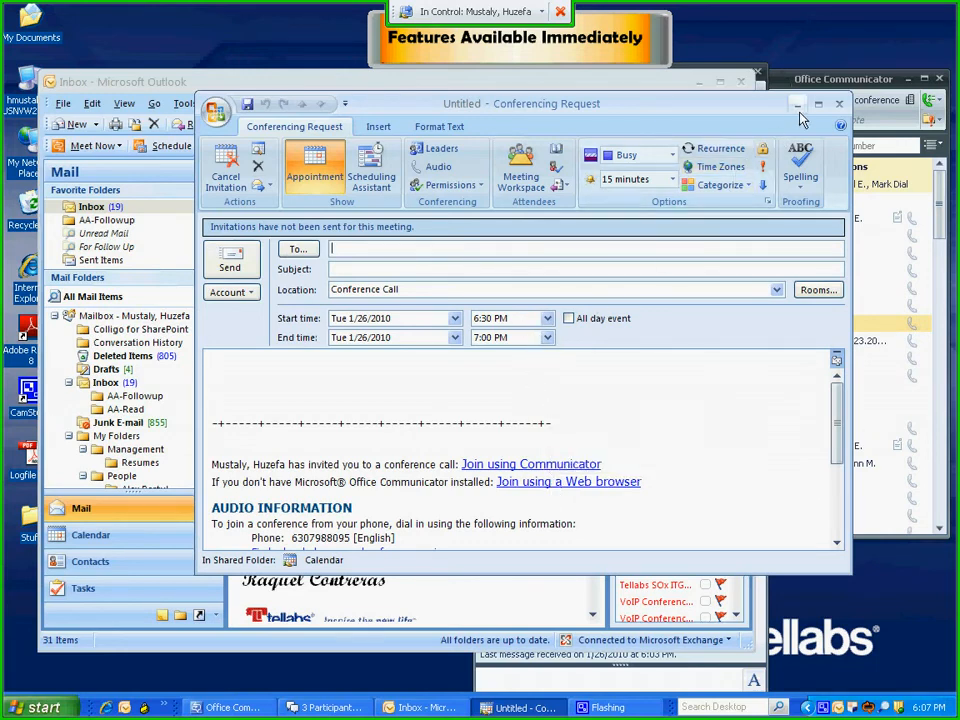
mouse_move(795, 107)
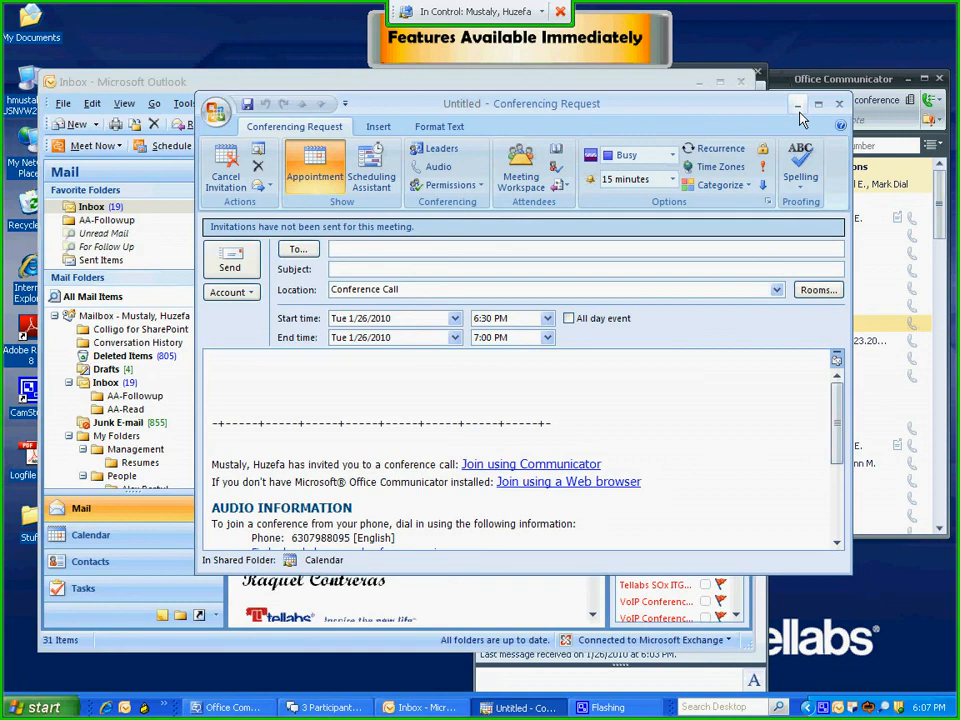
mouse_move(870, 566)
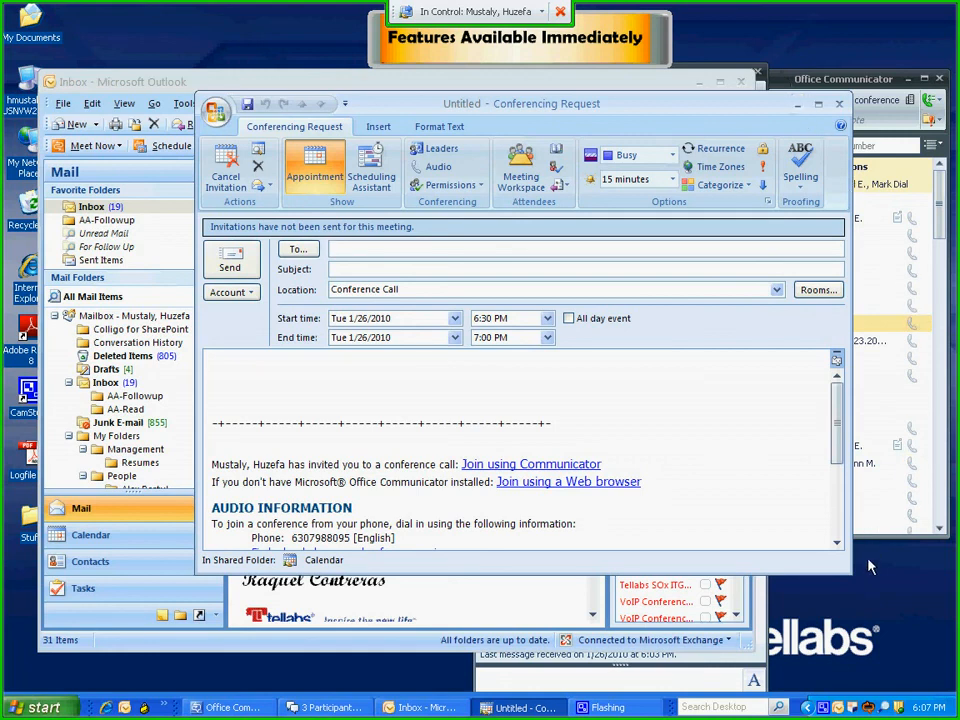